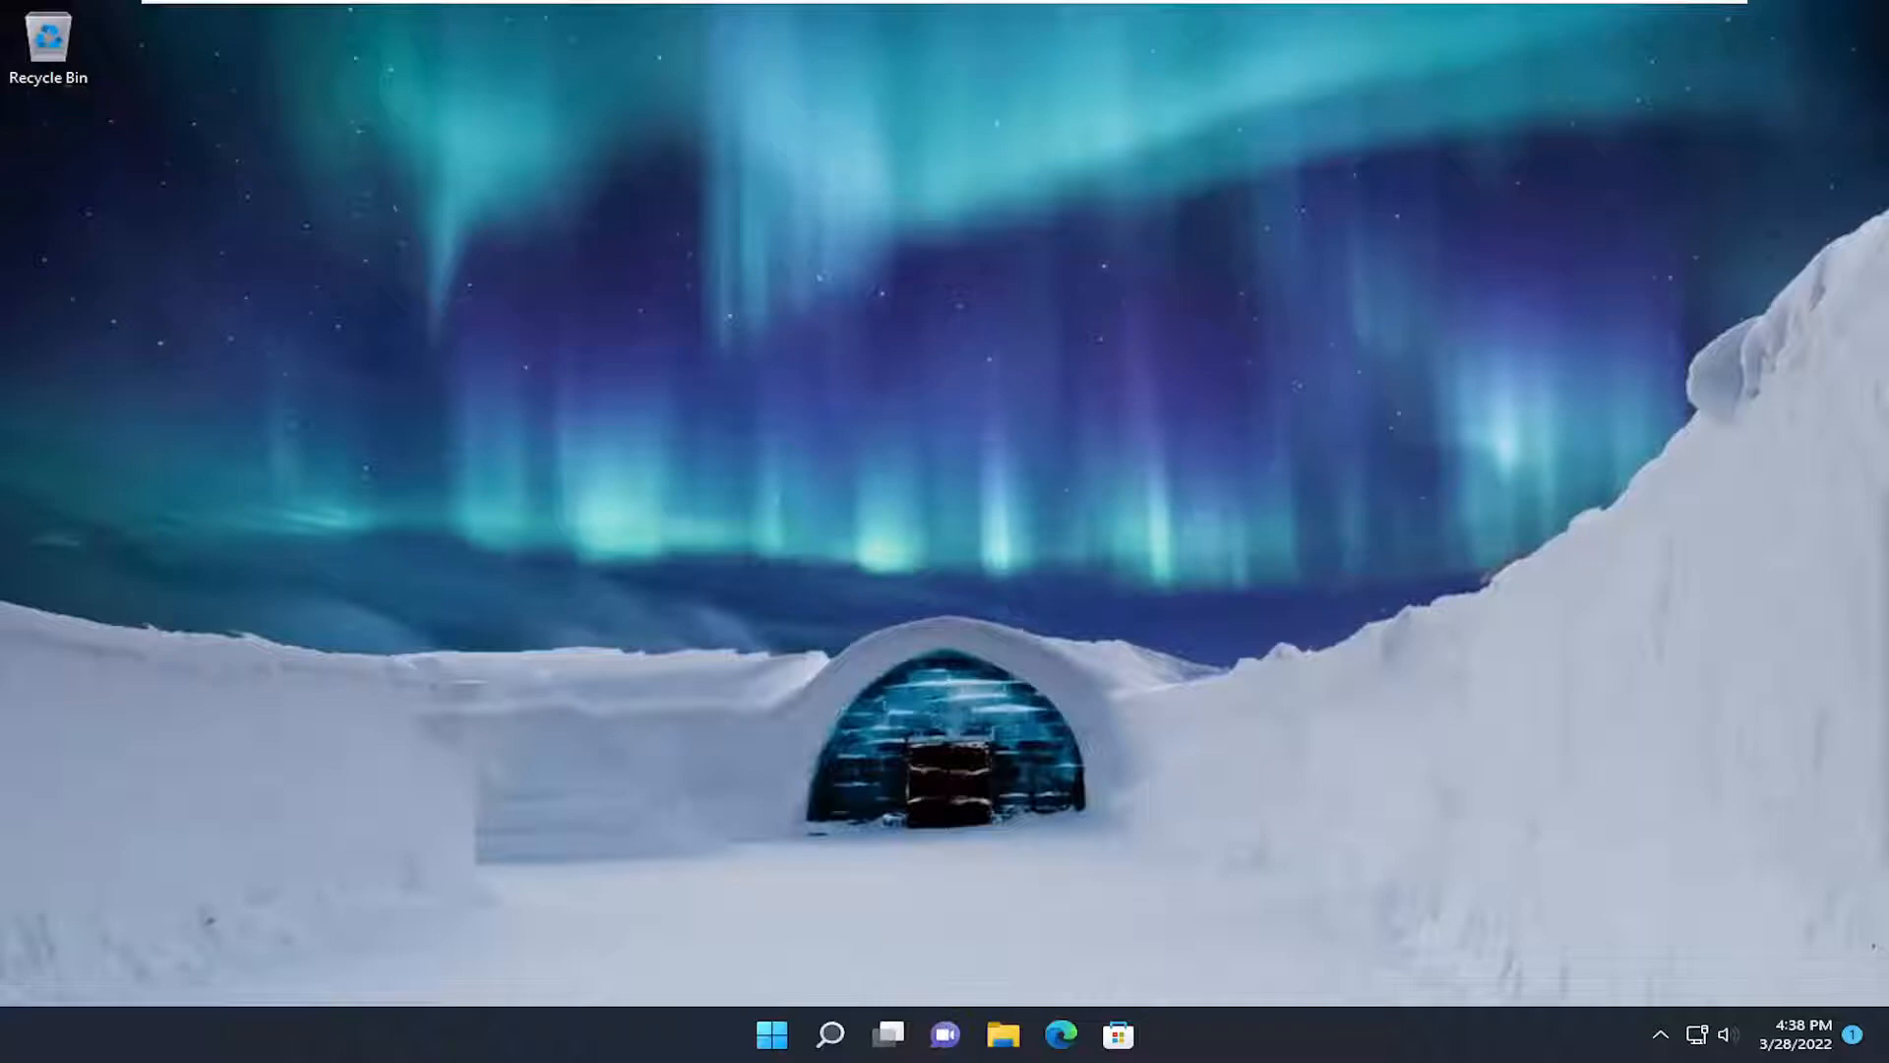
mouse_move(1834, 528)
text(control)
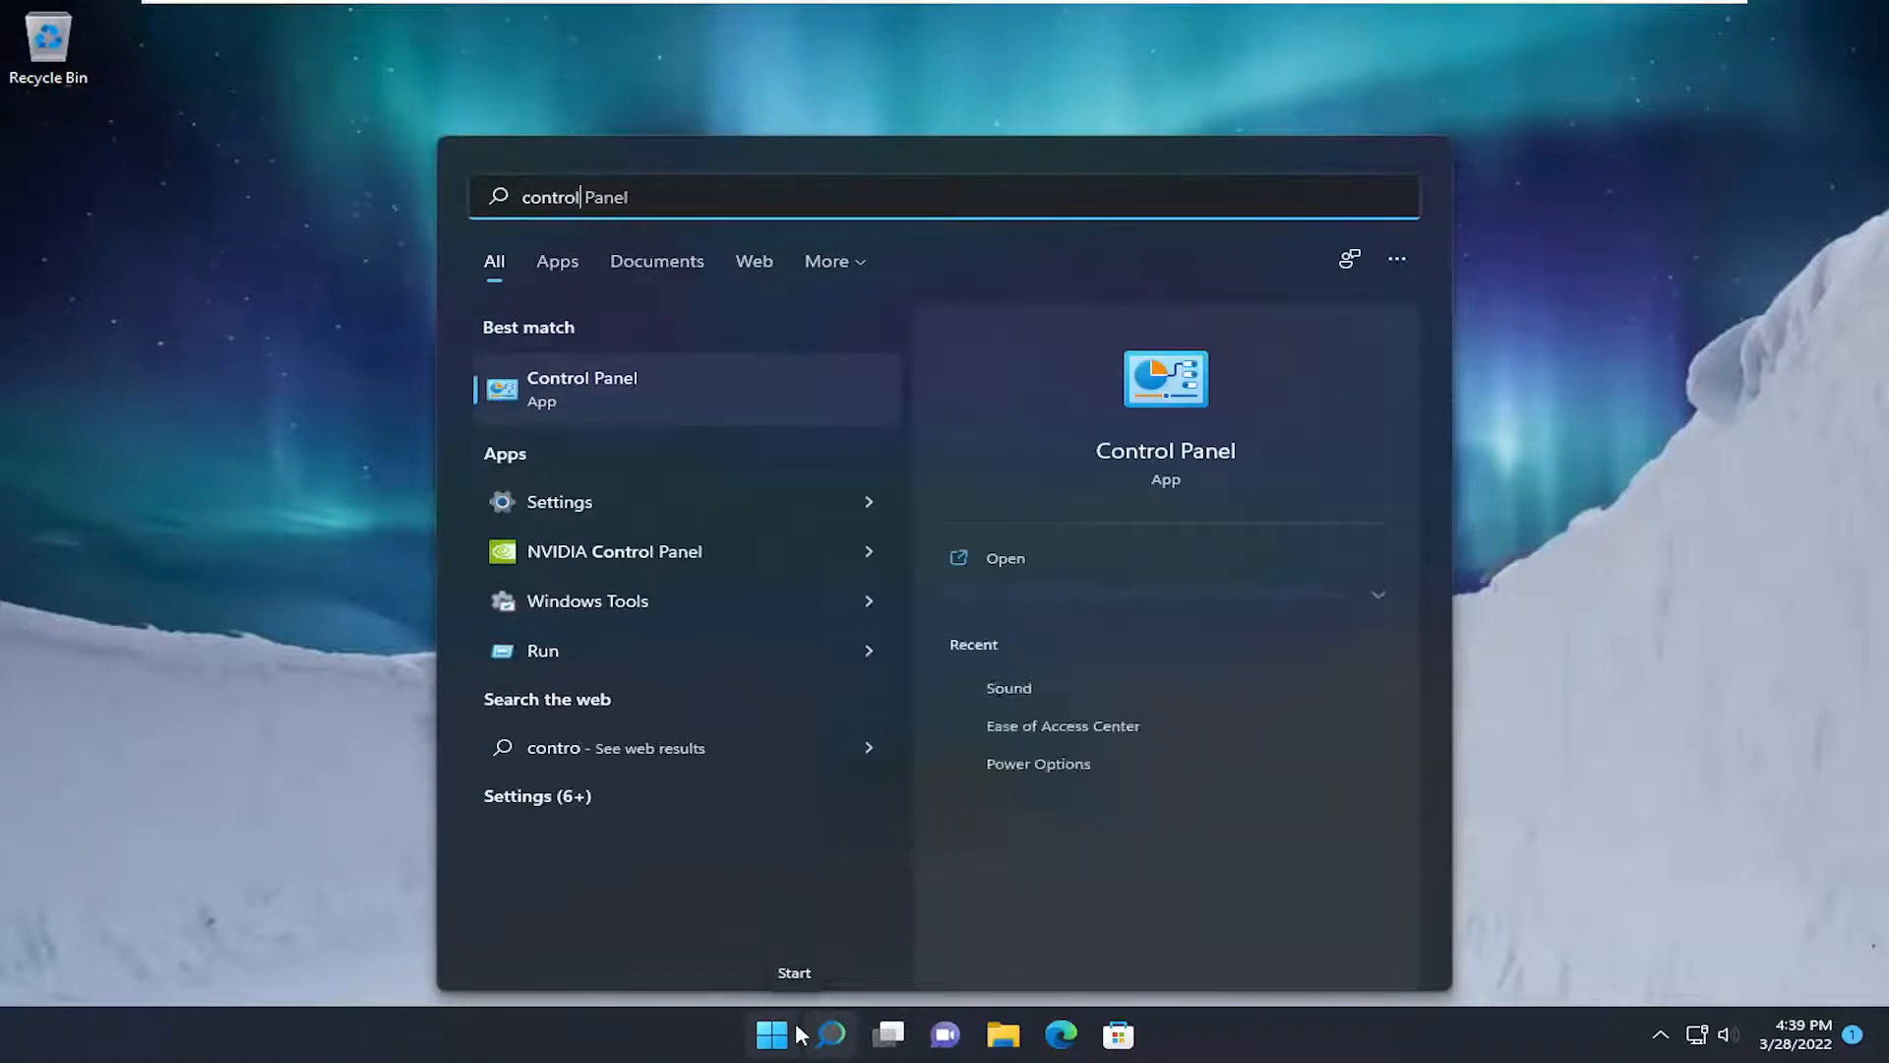
- Search Start for 'control panel' and open Control Panel
text(panel)
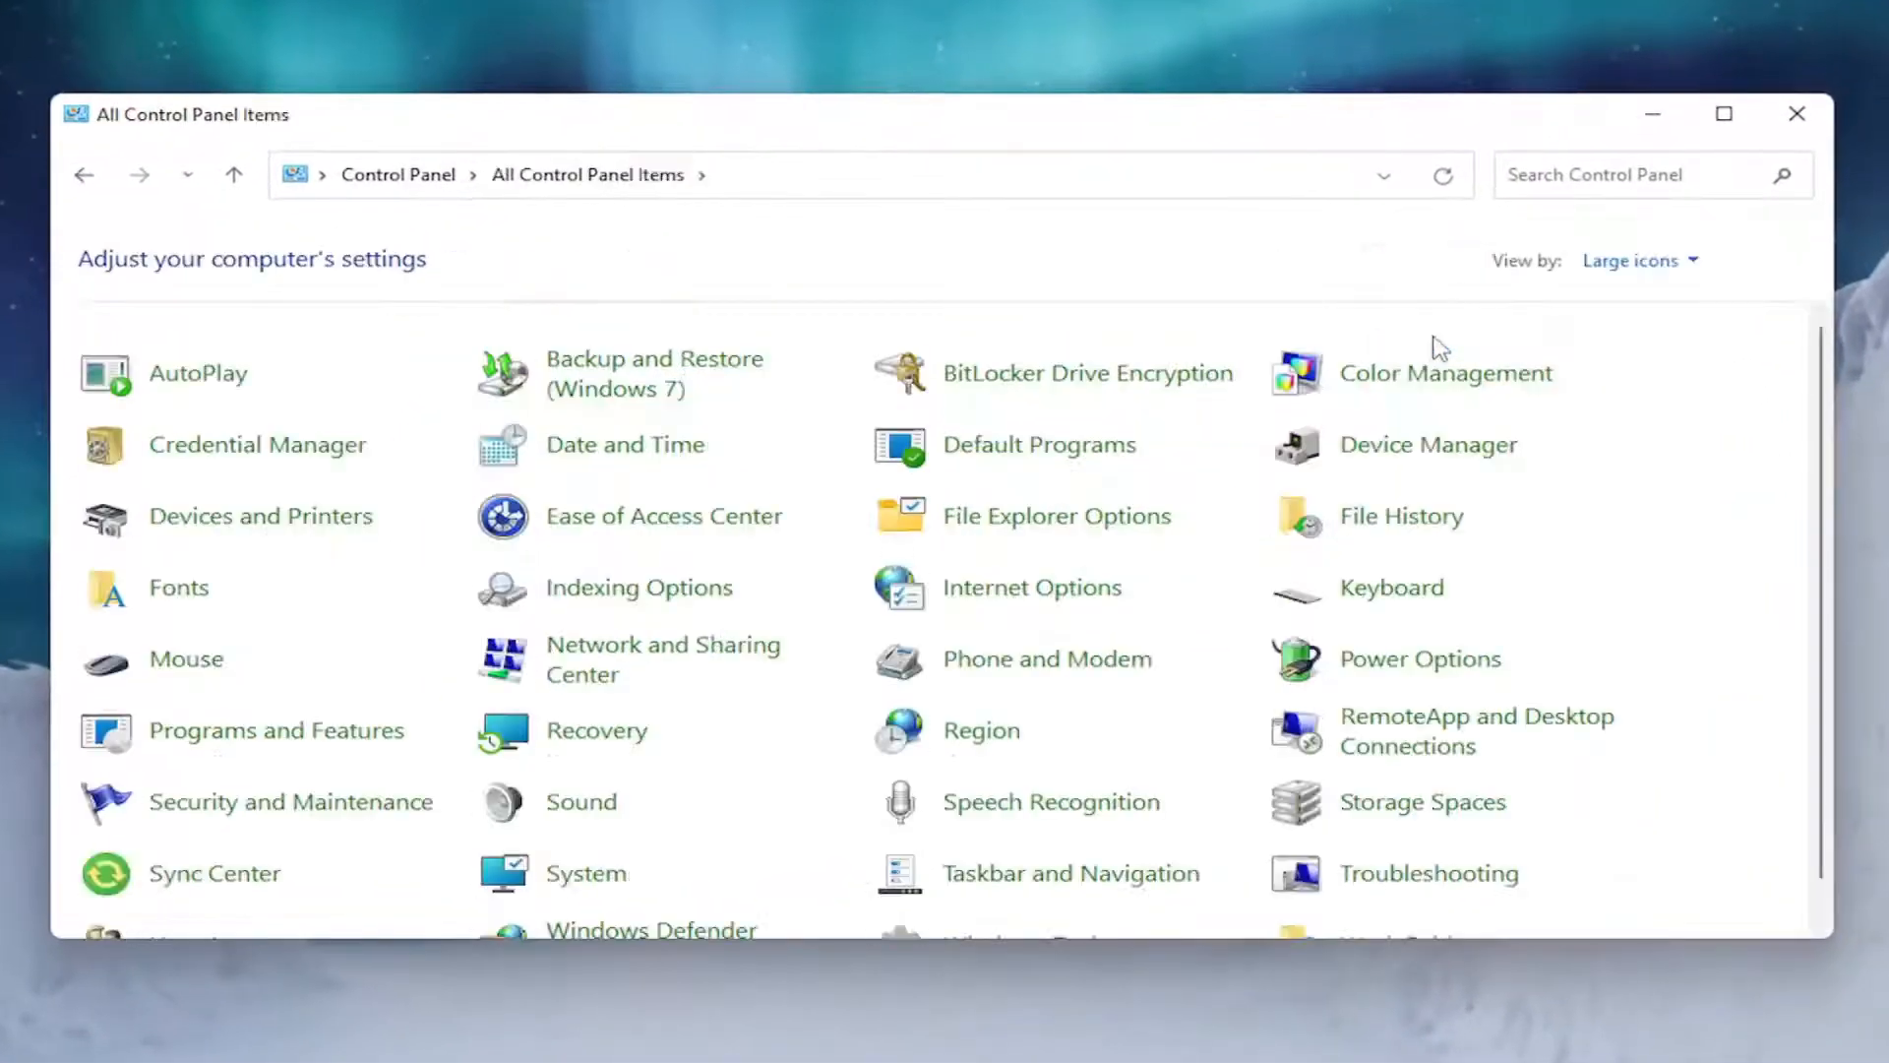
mouse_move(567, 691)
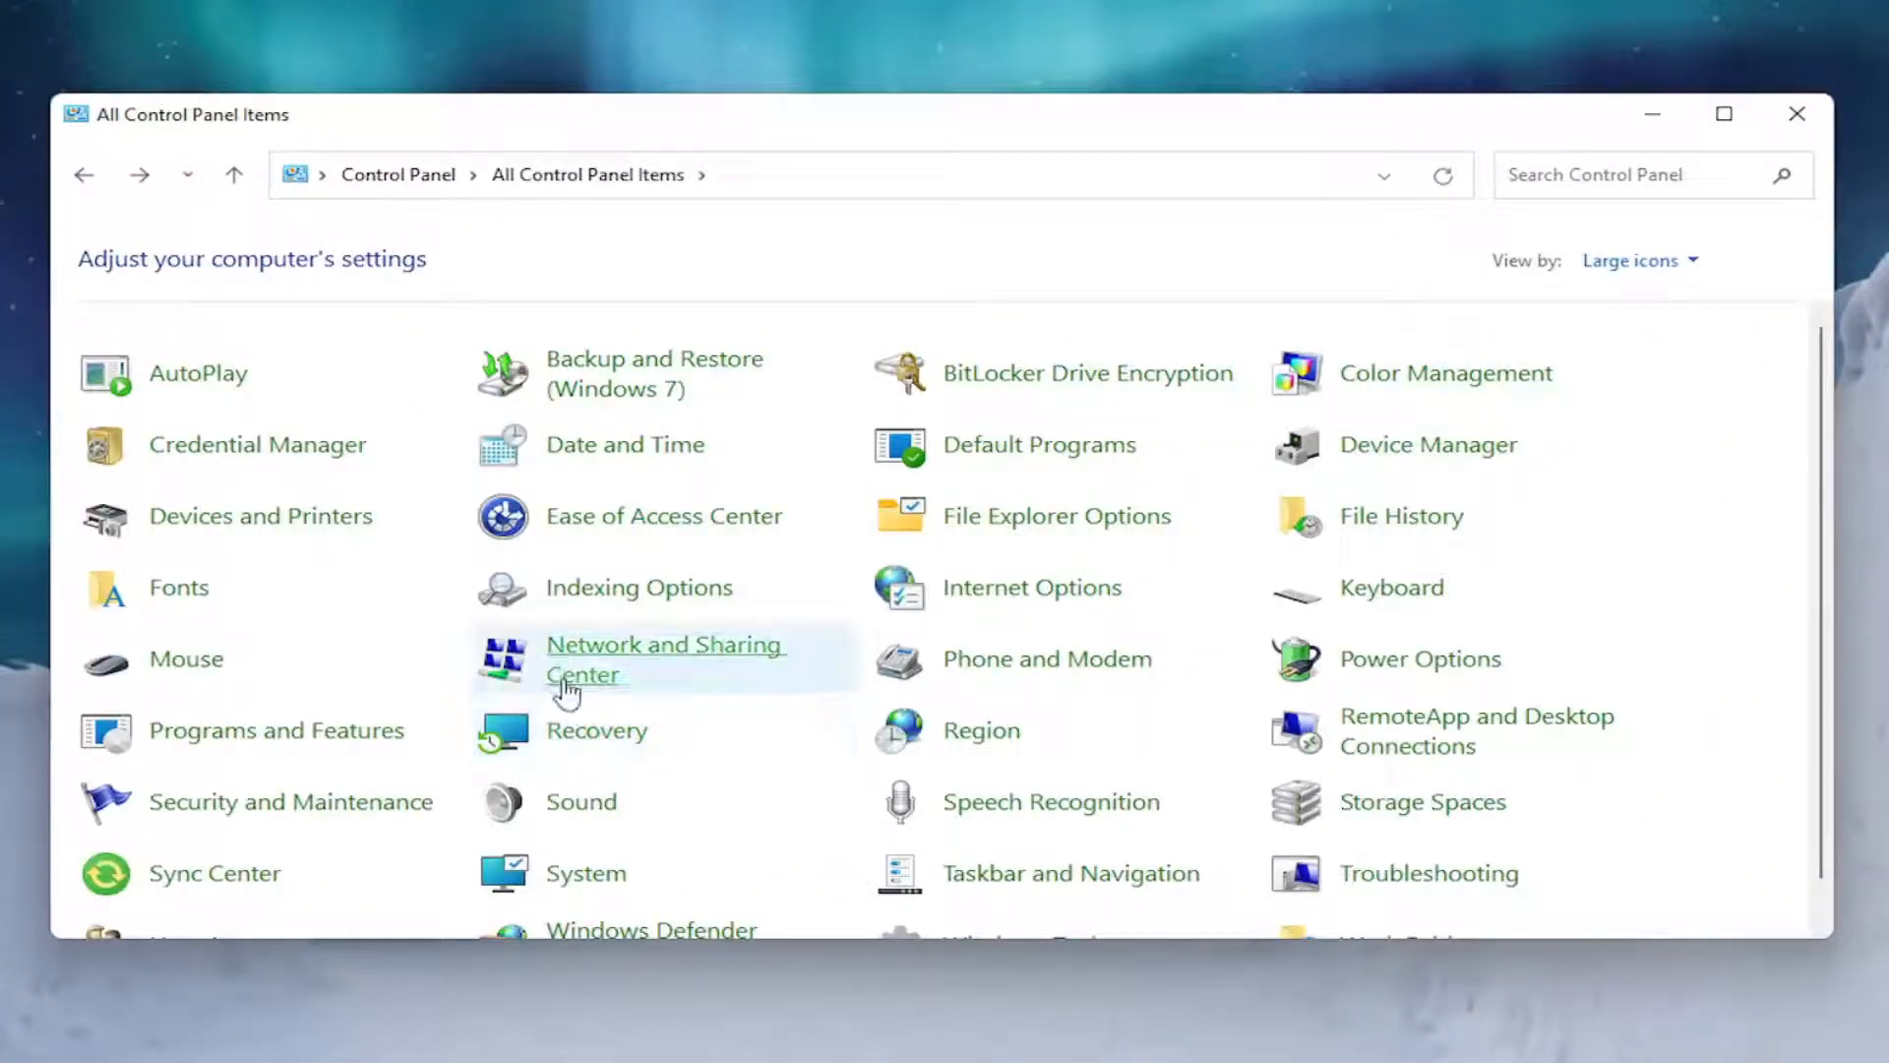
- Uncheck Internet Protocol Version 6 (TCP/IPv6) in Ethernet0 properties and close its status window
click(665, 658)
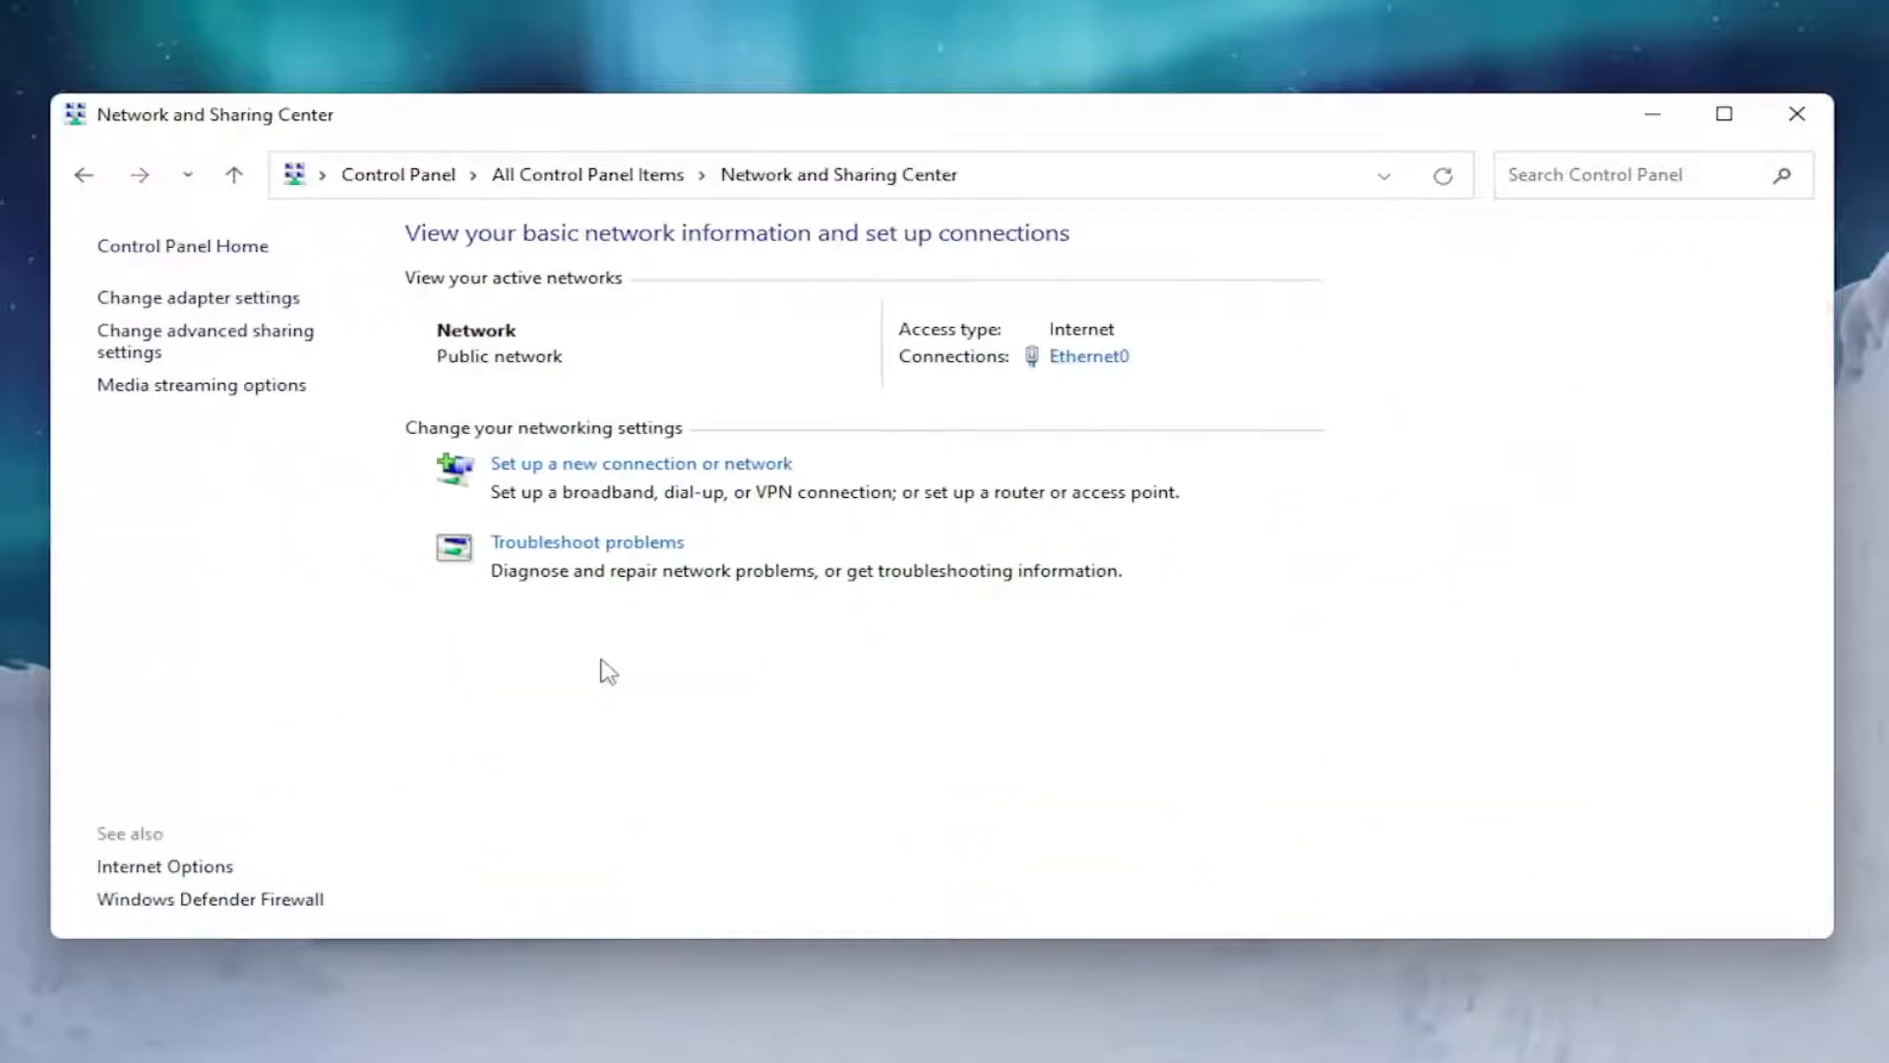
mouse_move(1089, 356)
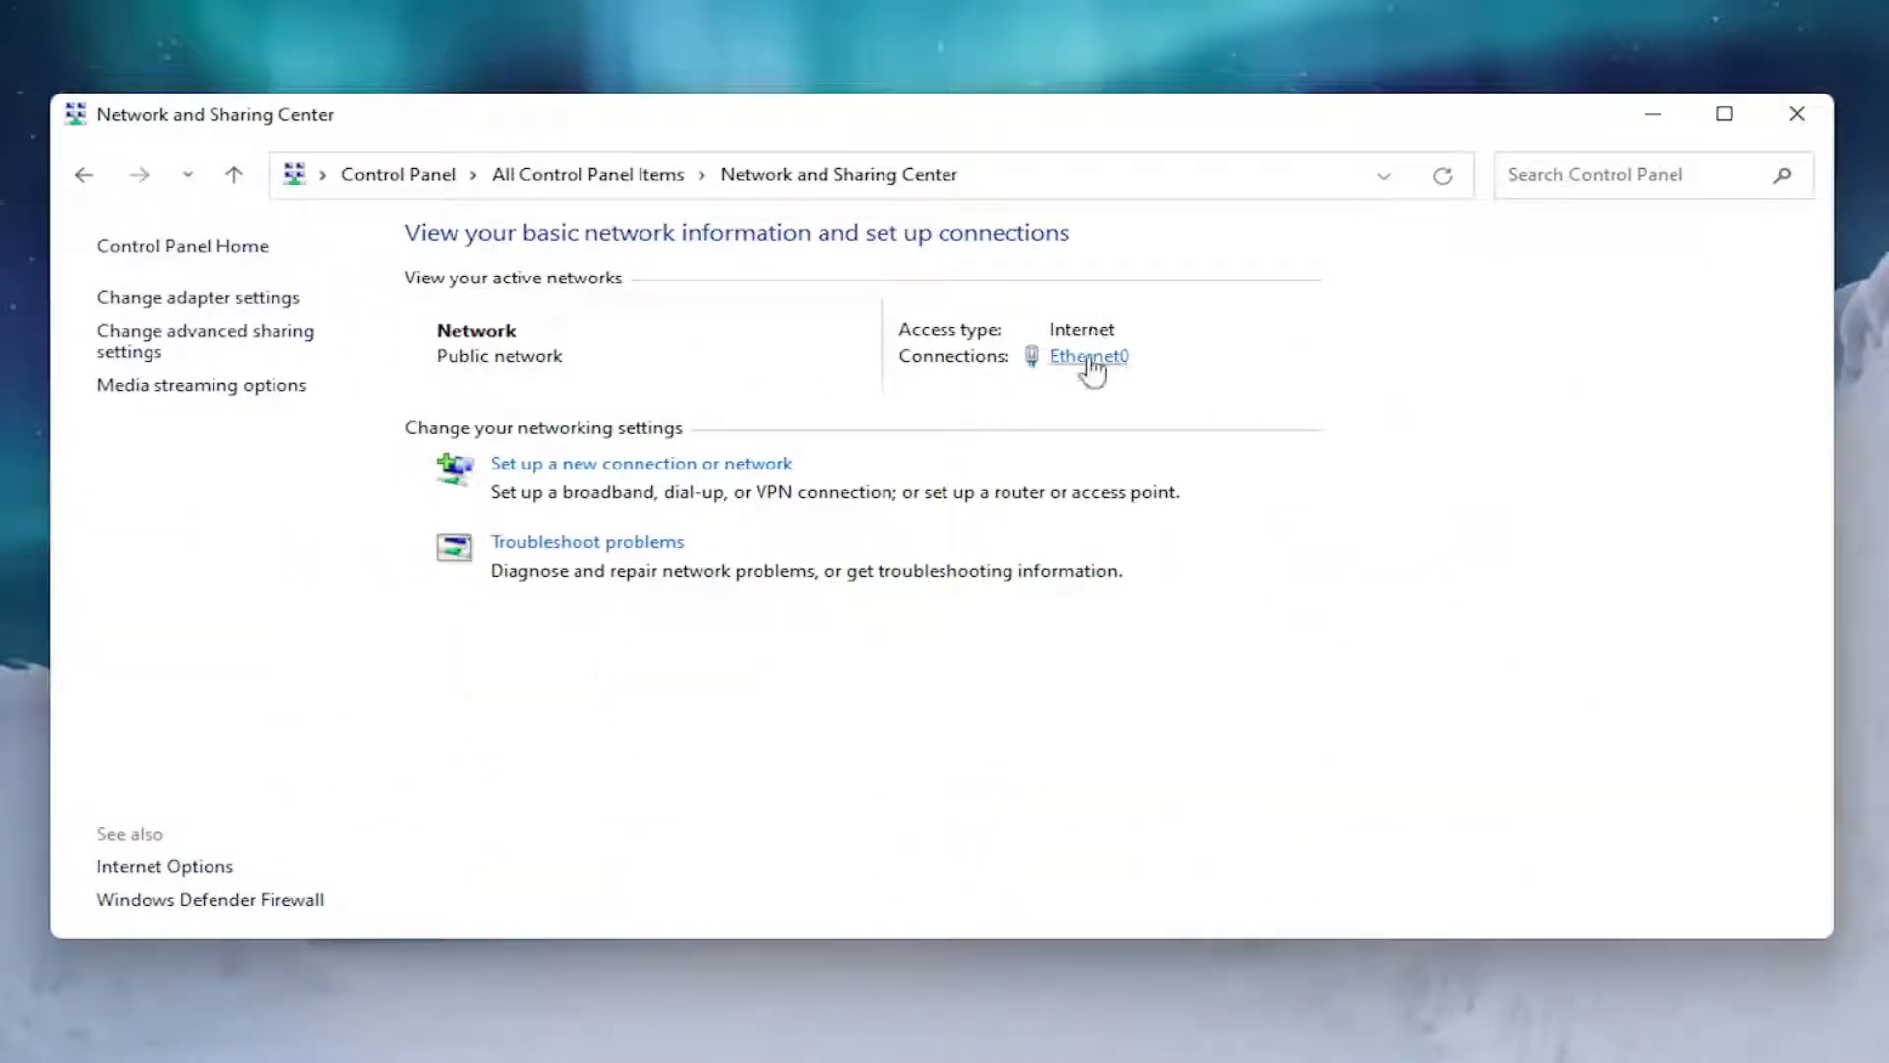
click(1086, 355)
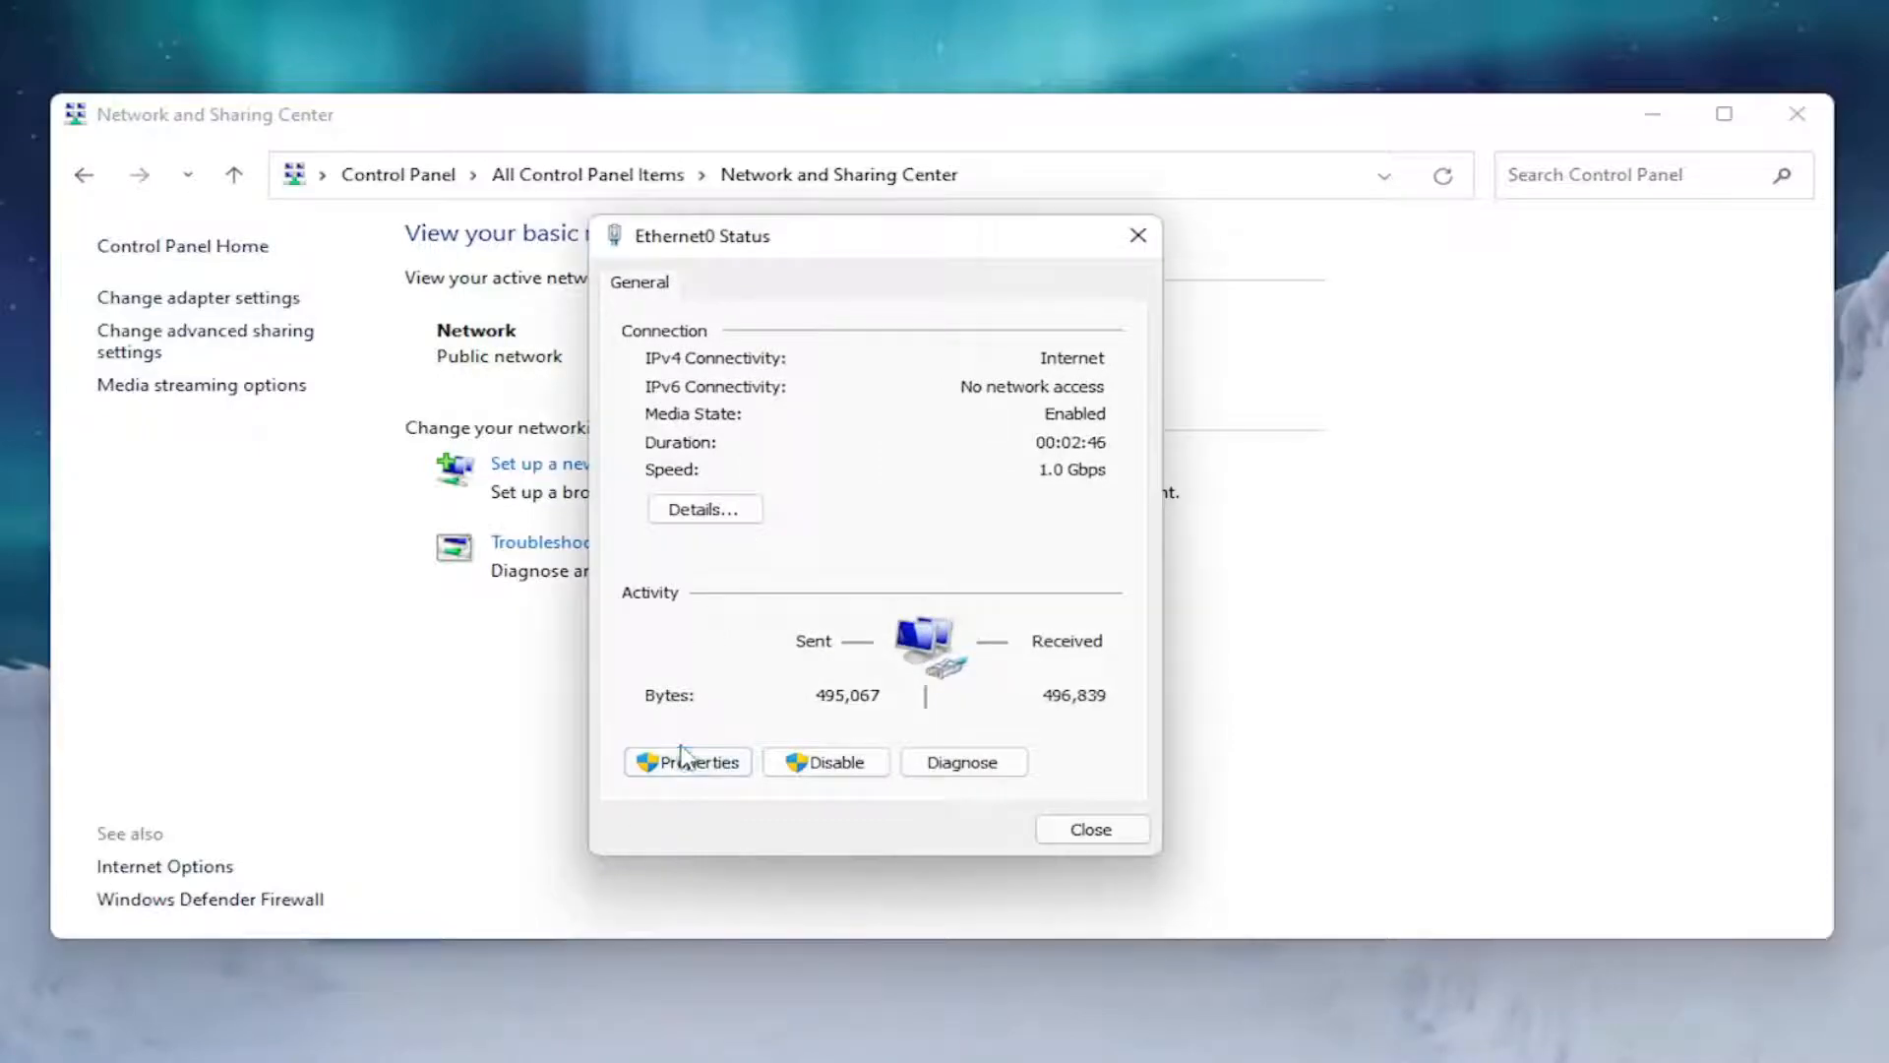
click(686, 761)
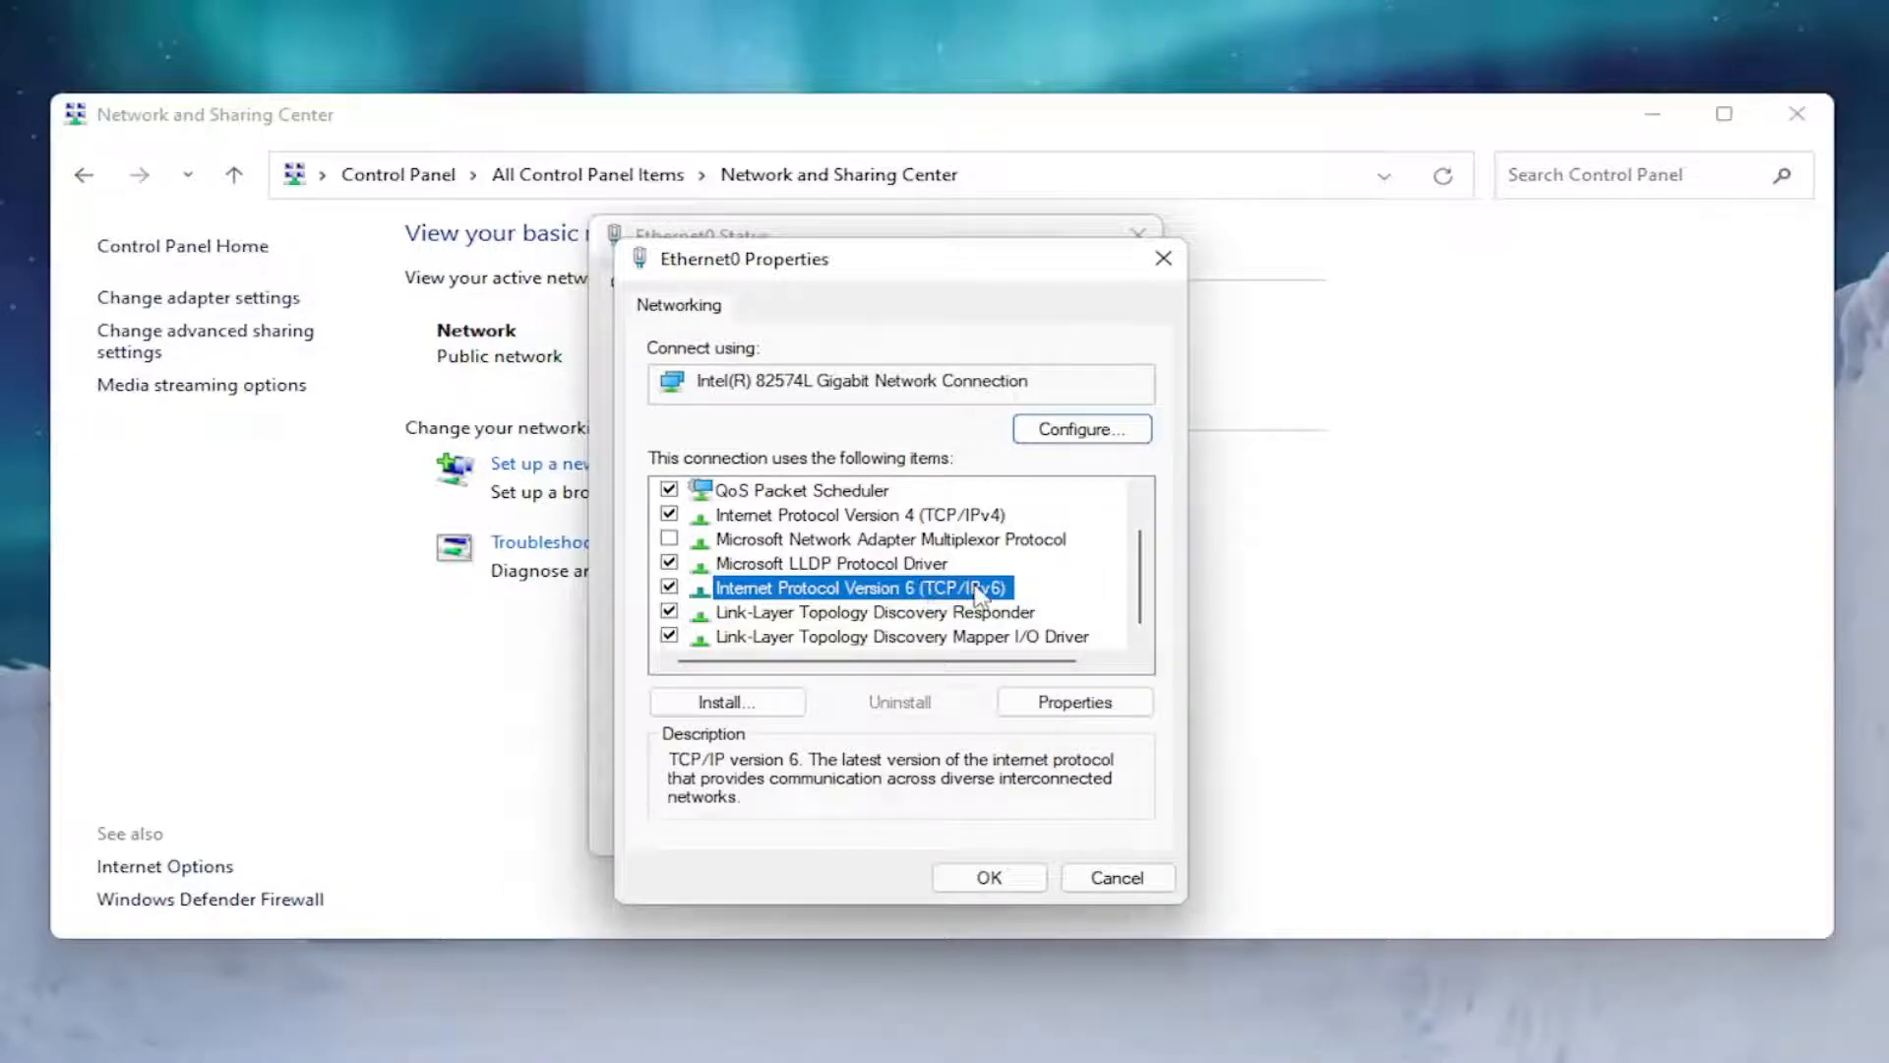
click(670, 586)
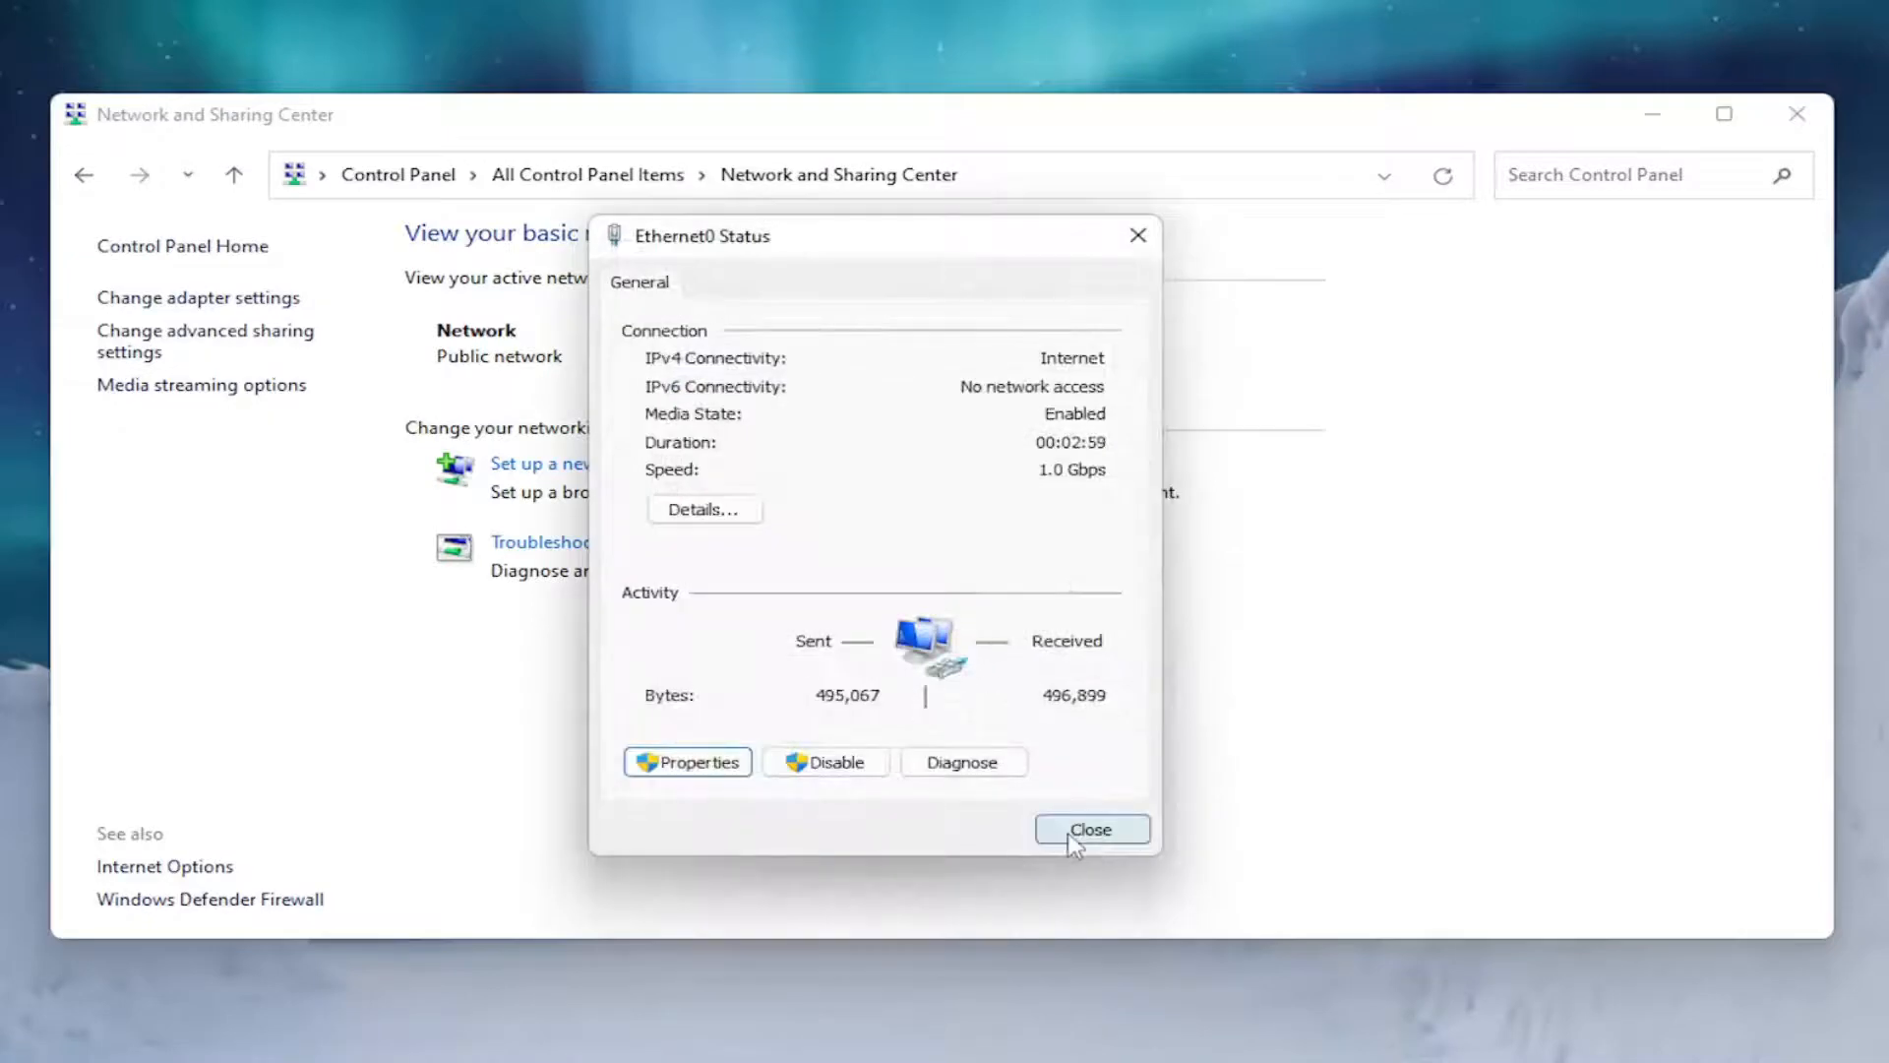
click(1090, 828)
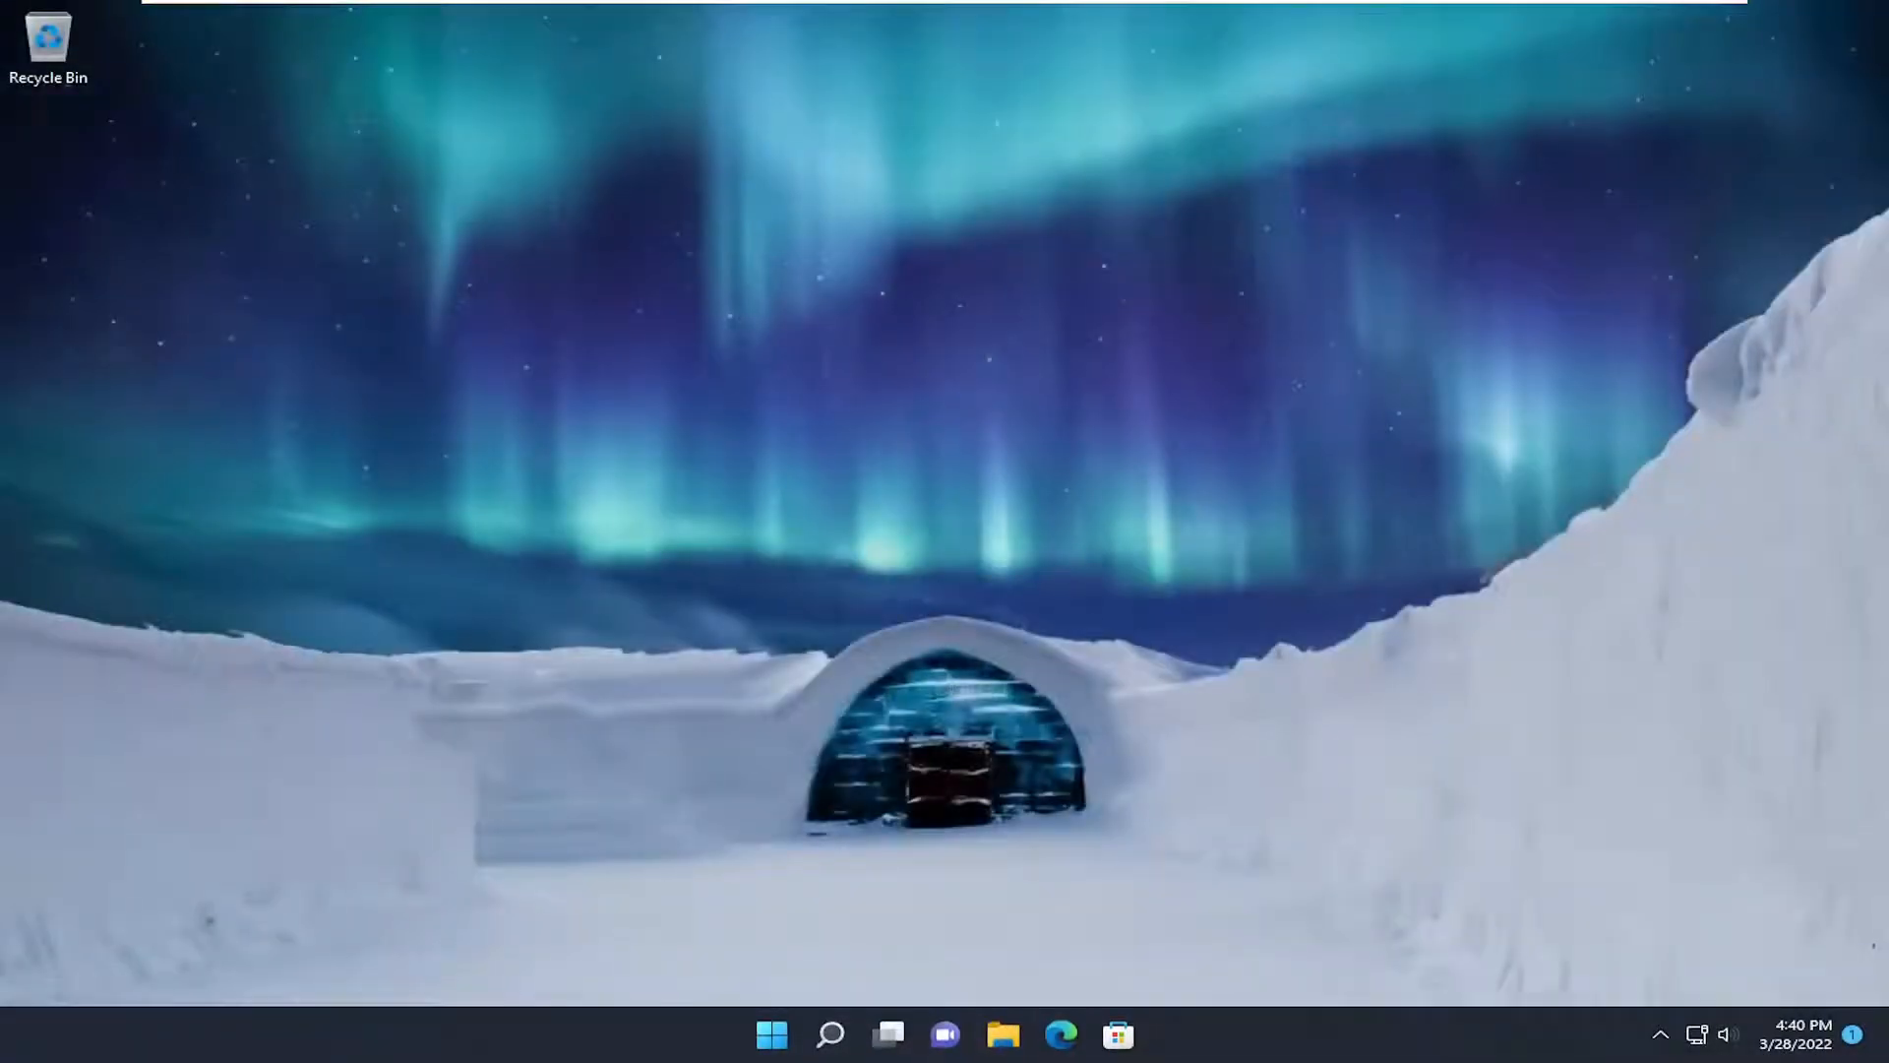
mouse_move(1032, 543)
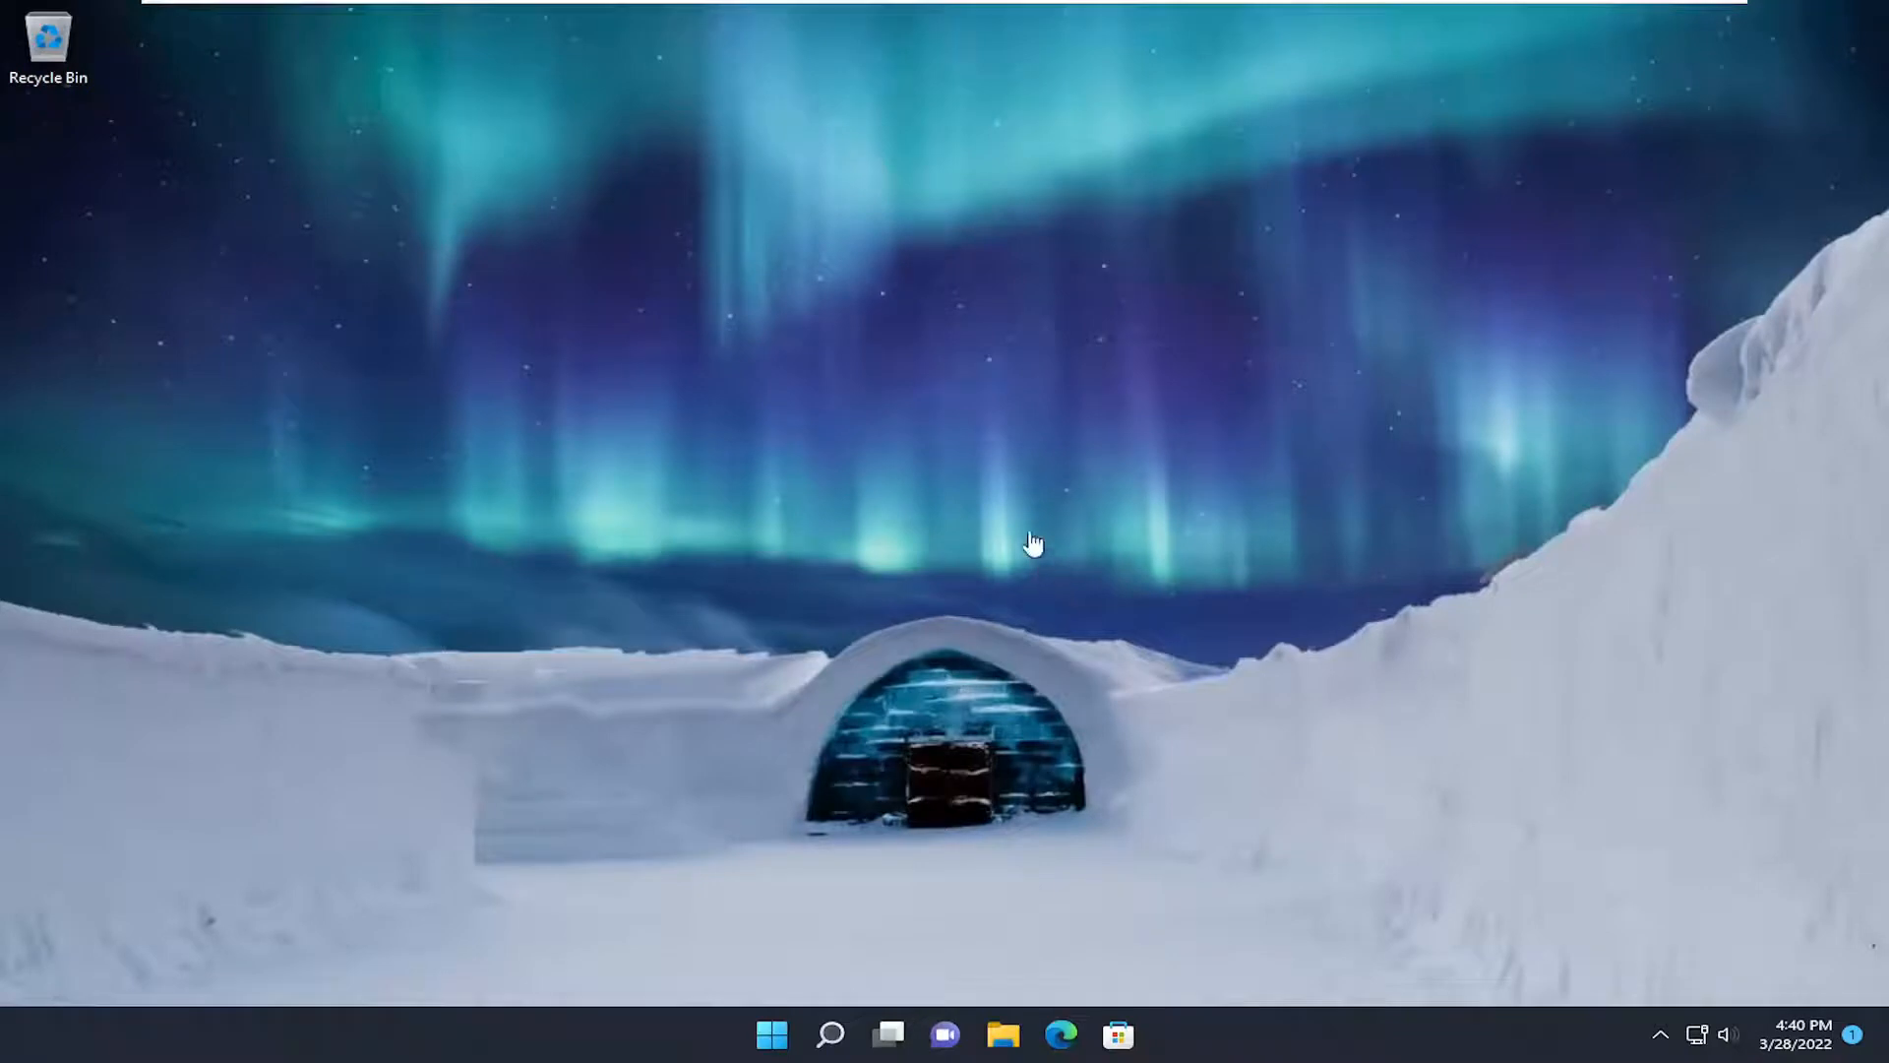
mouse_move(825, 697)
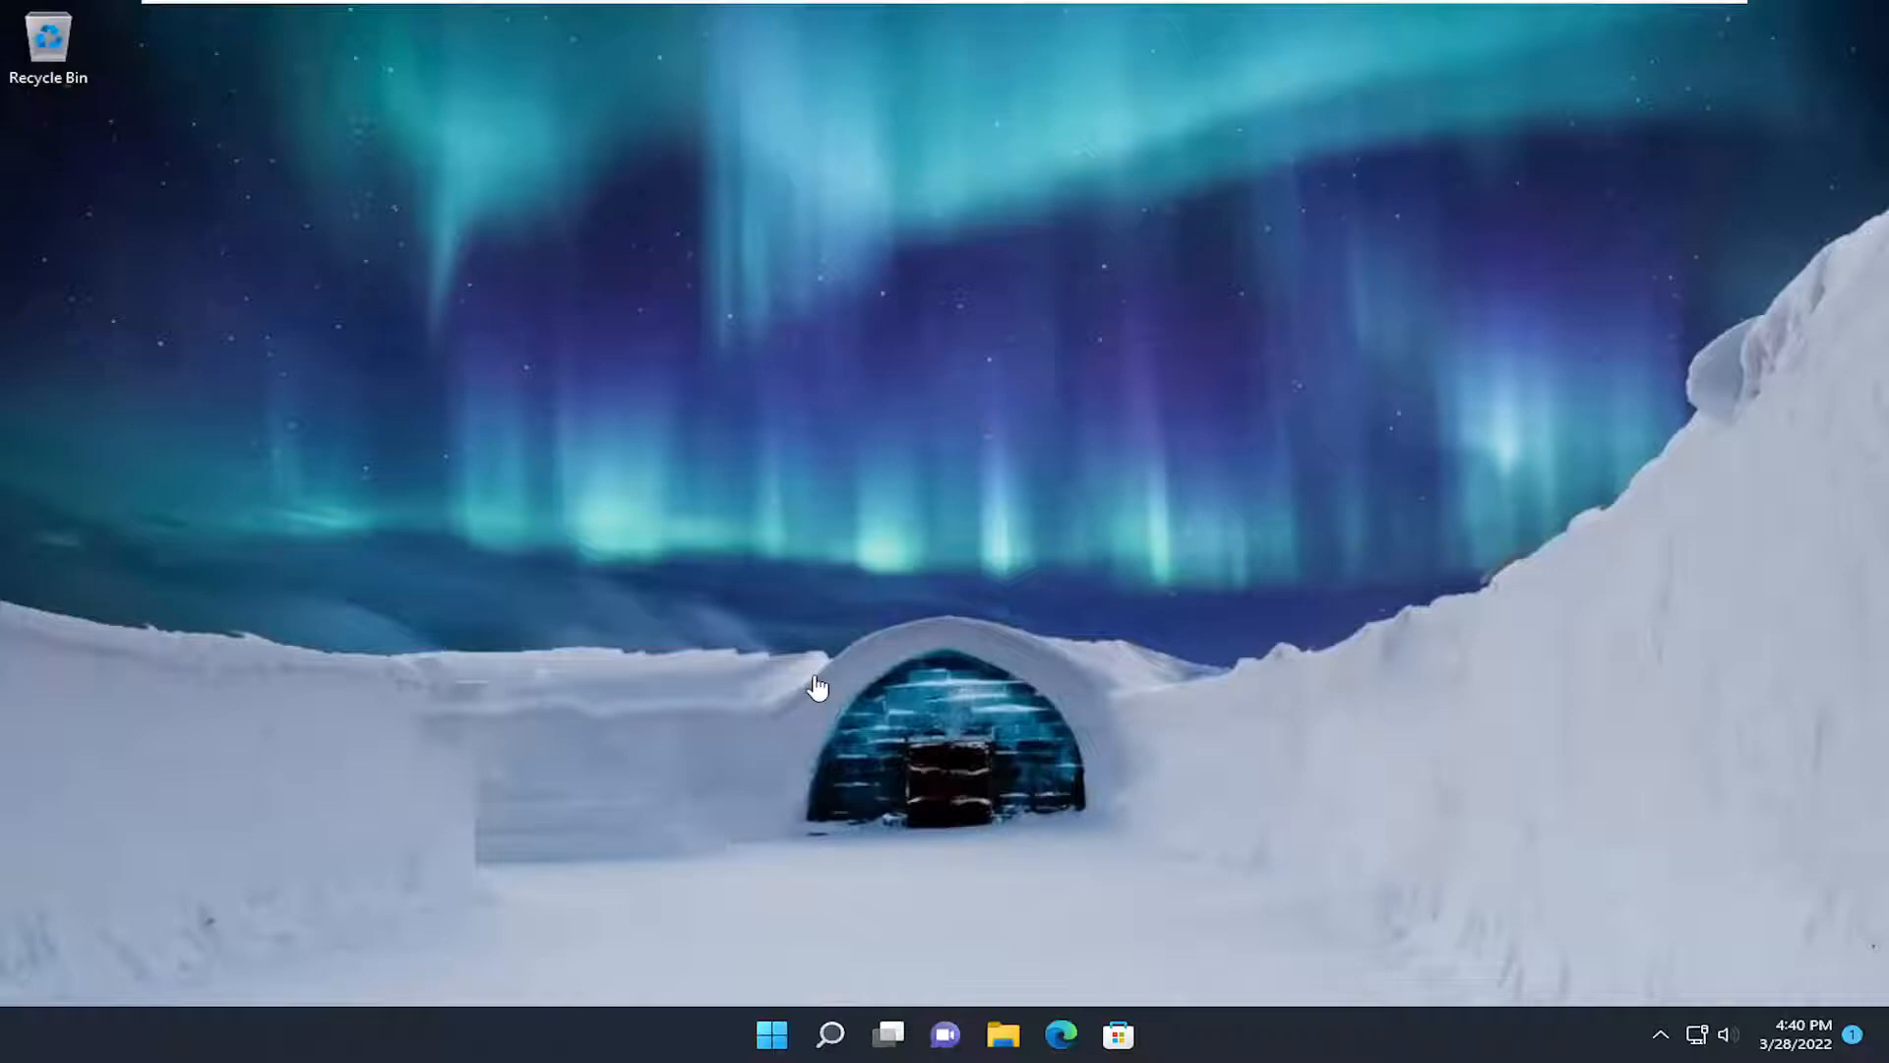
mouse_move(649, 954)
text(settings)
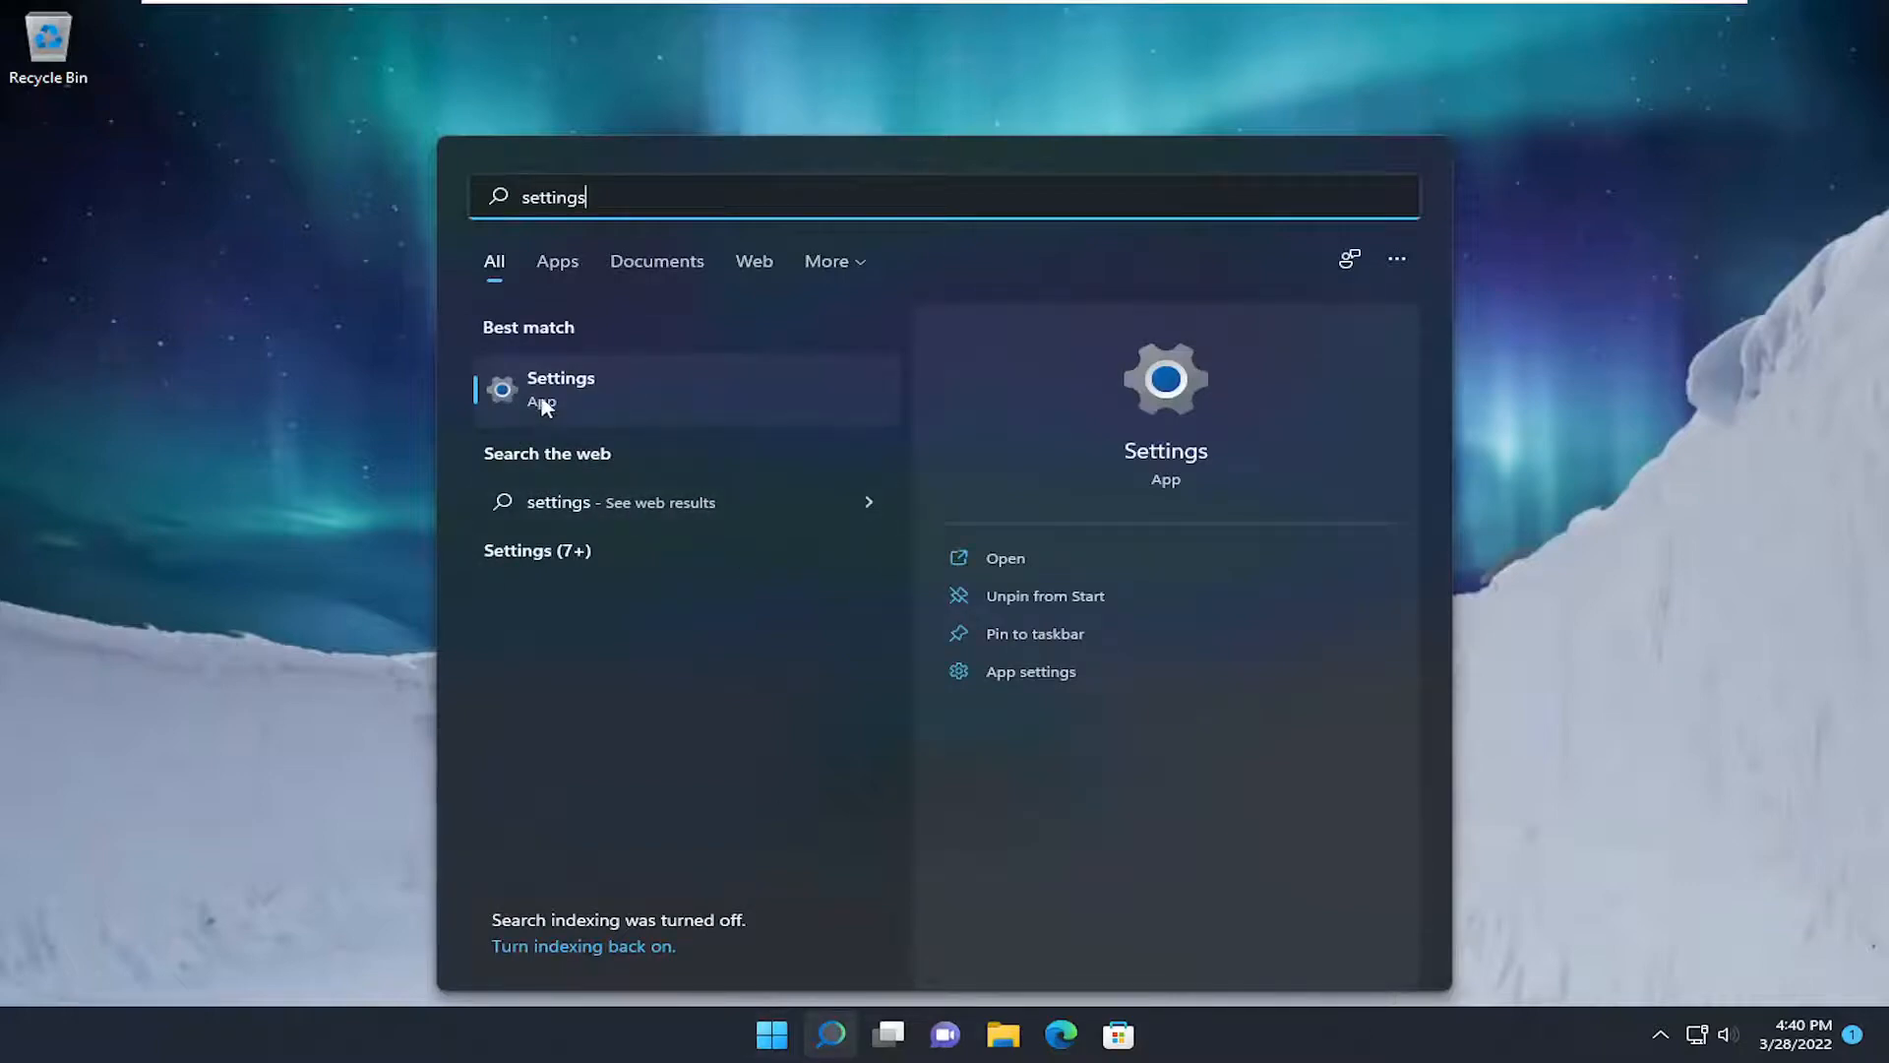
- Launch Settings and navigate Network & internet to Advanced network settings
click(560, 387)
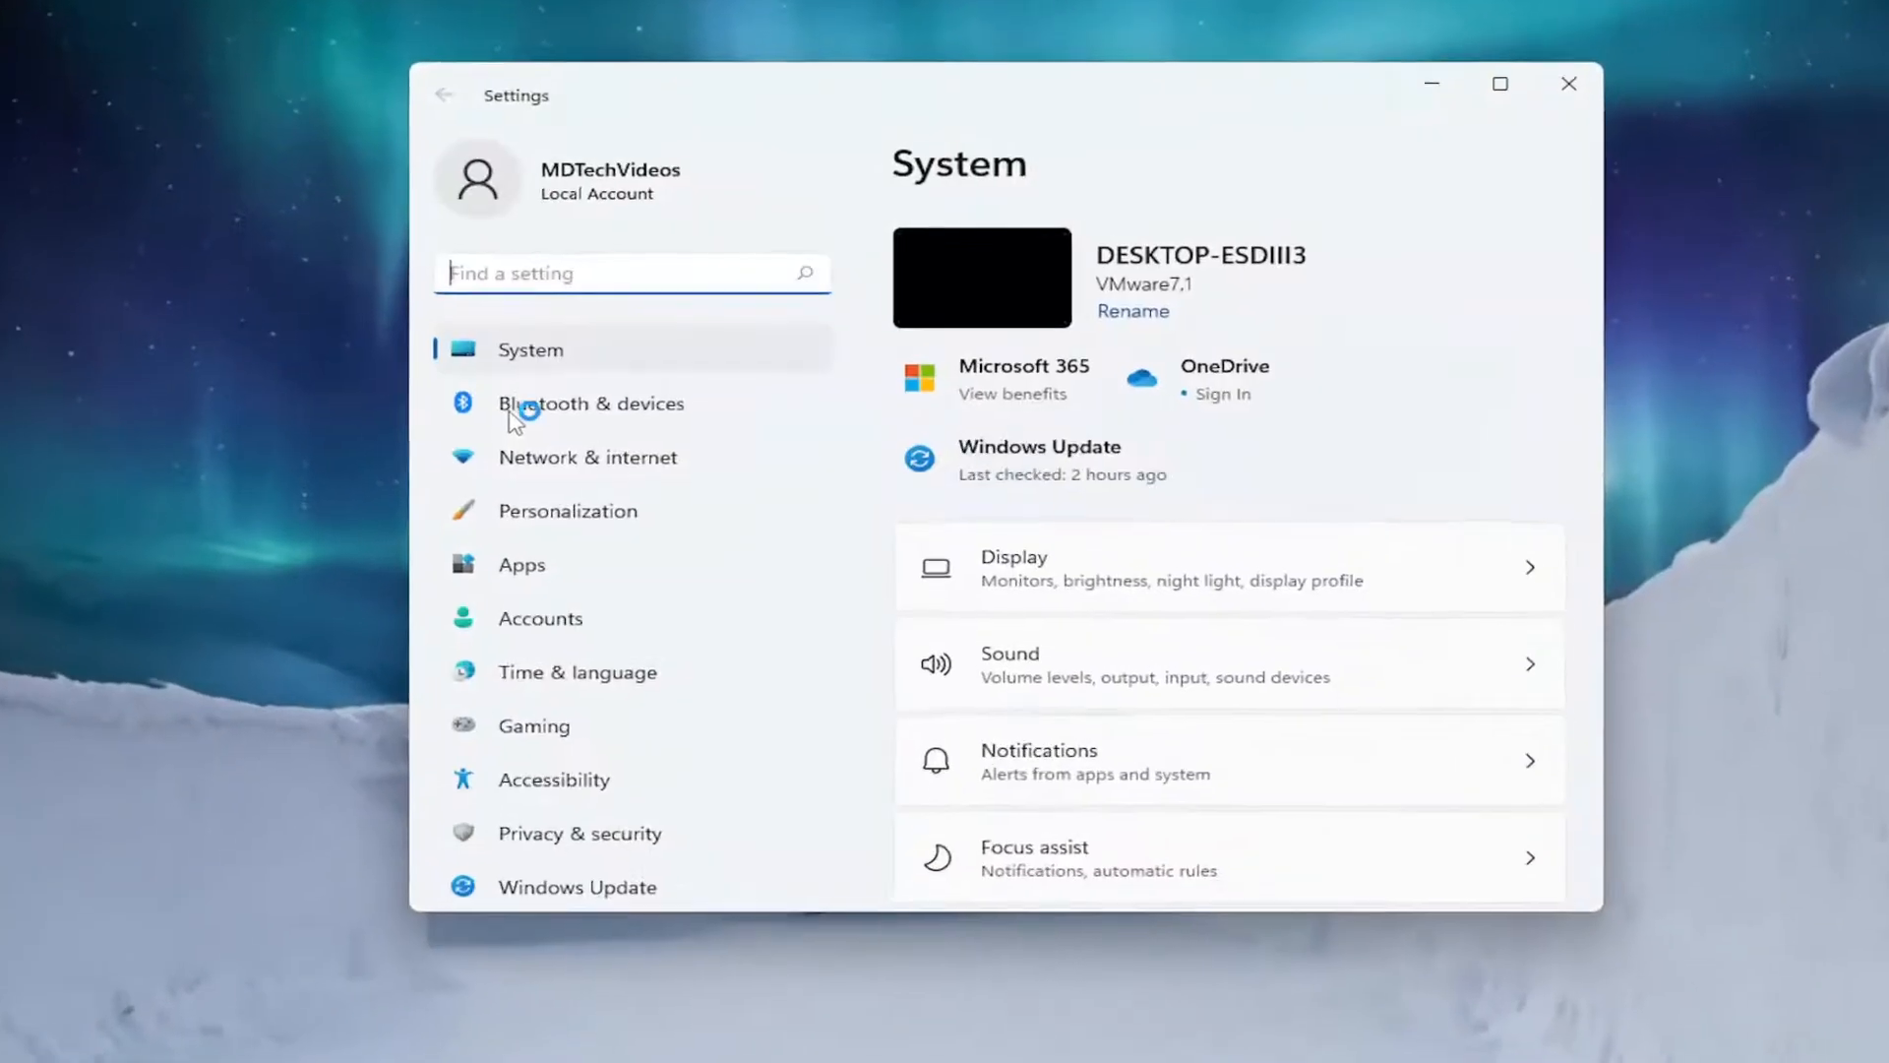
click(588, 456)
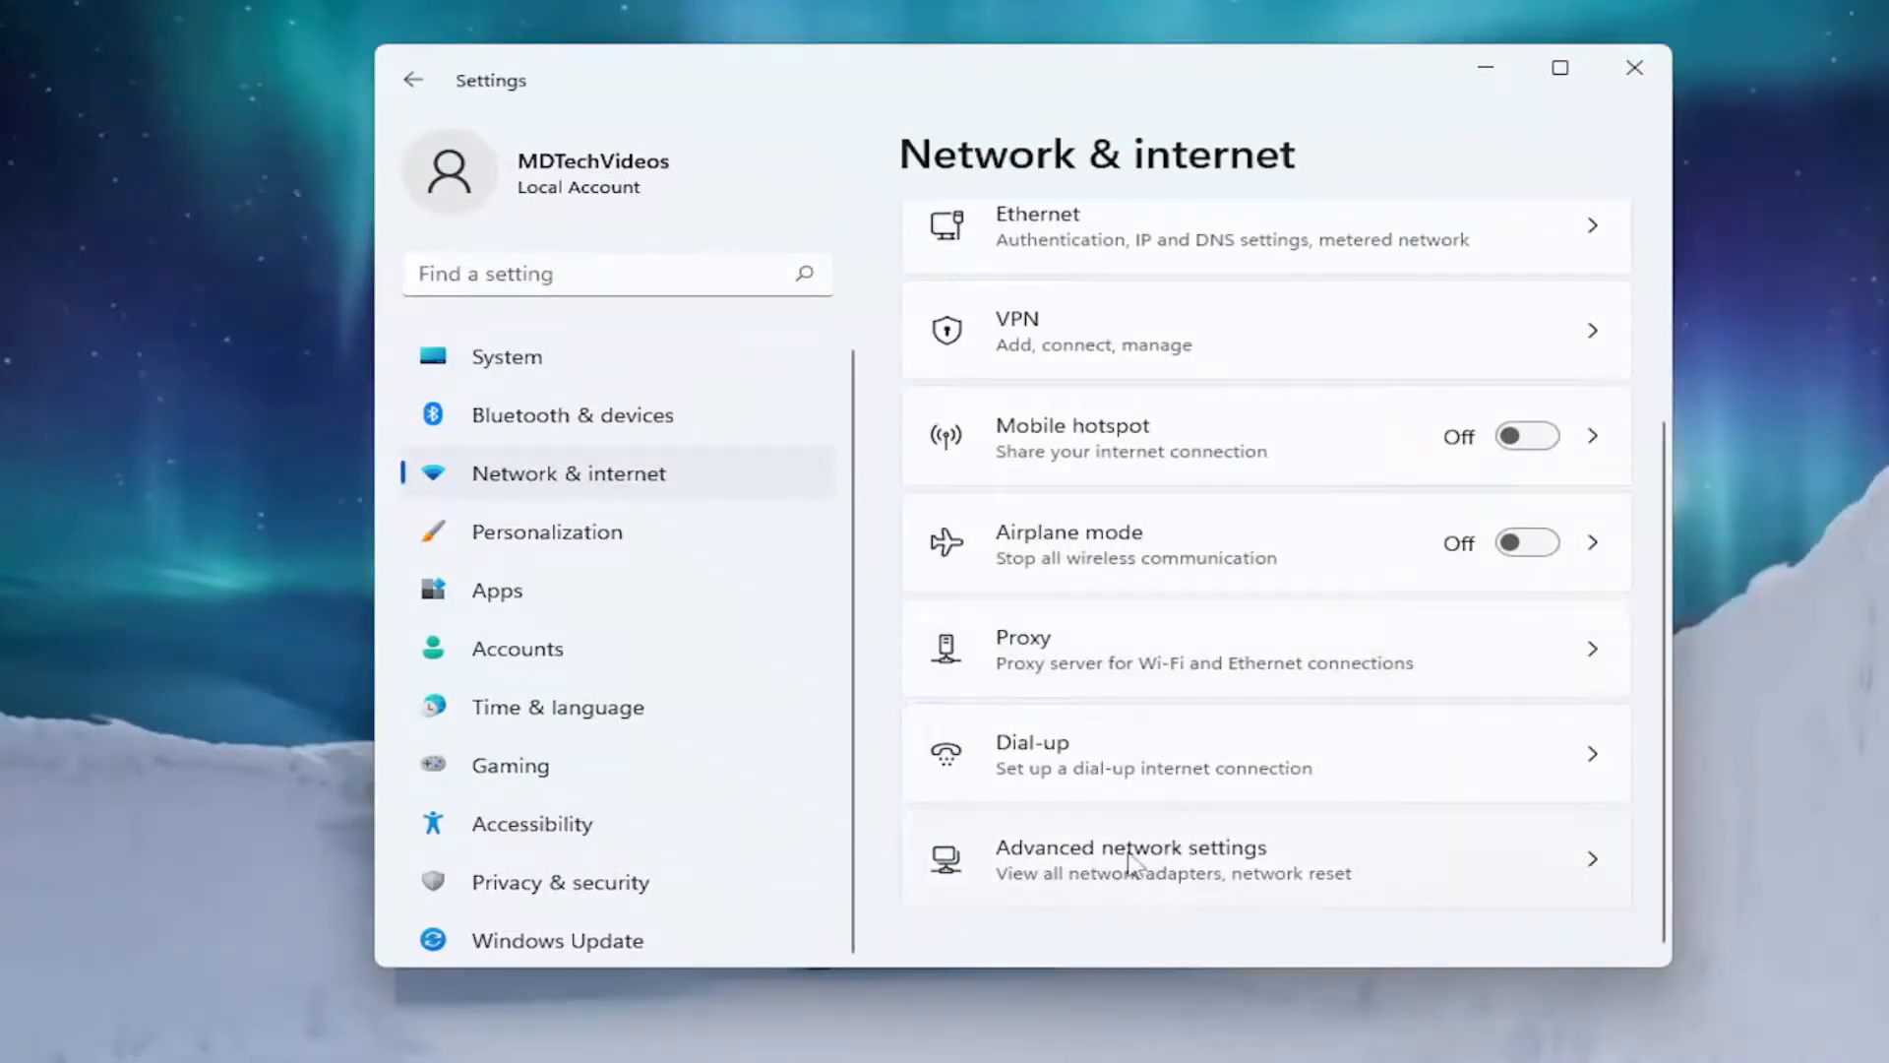
click(1129, 858)
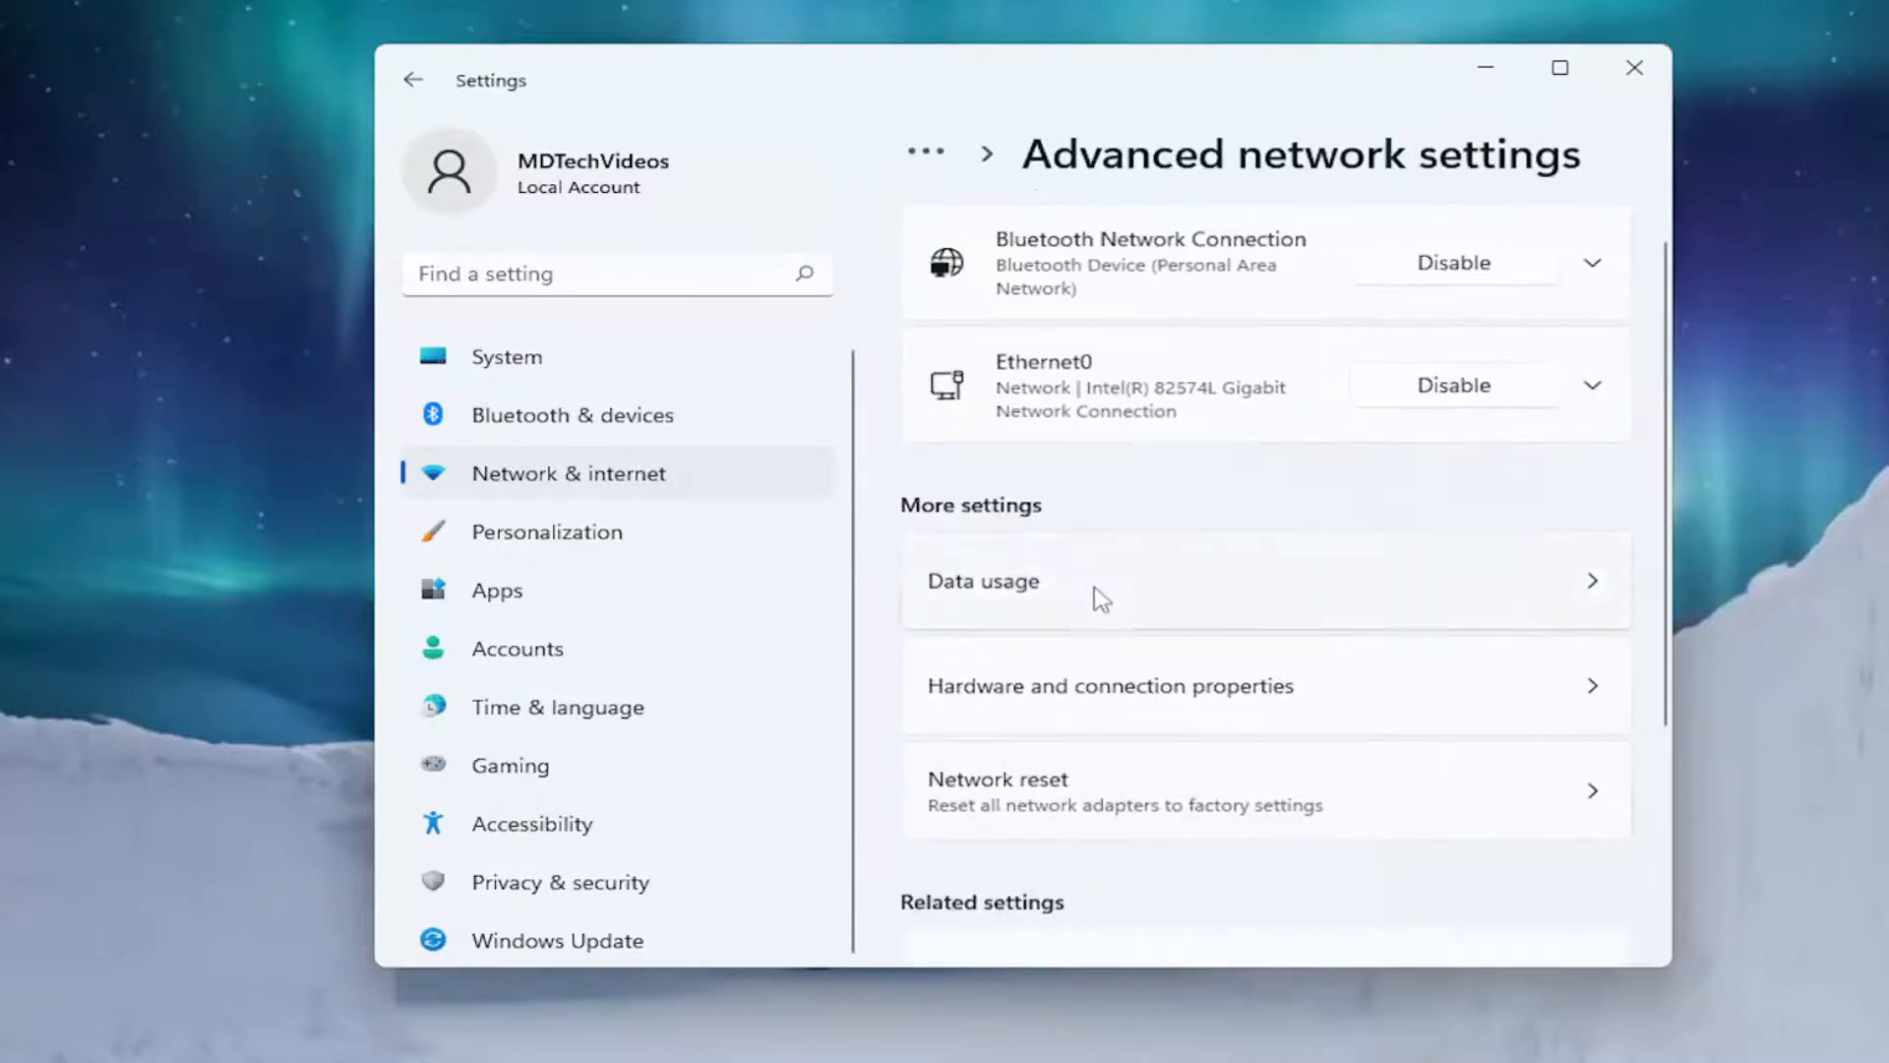
- Scroll down under More settings and choose Network reset
scroll(down, 3)
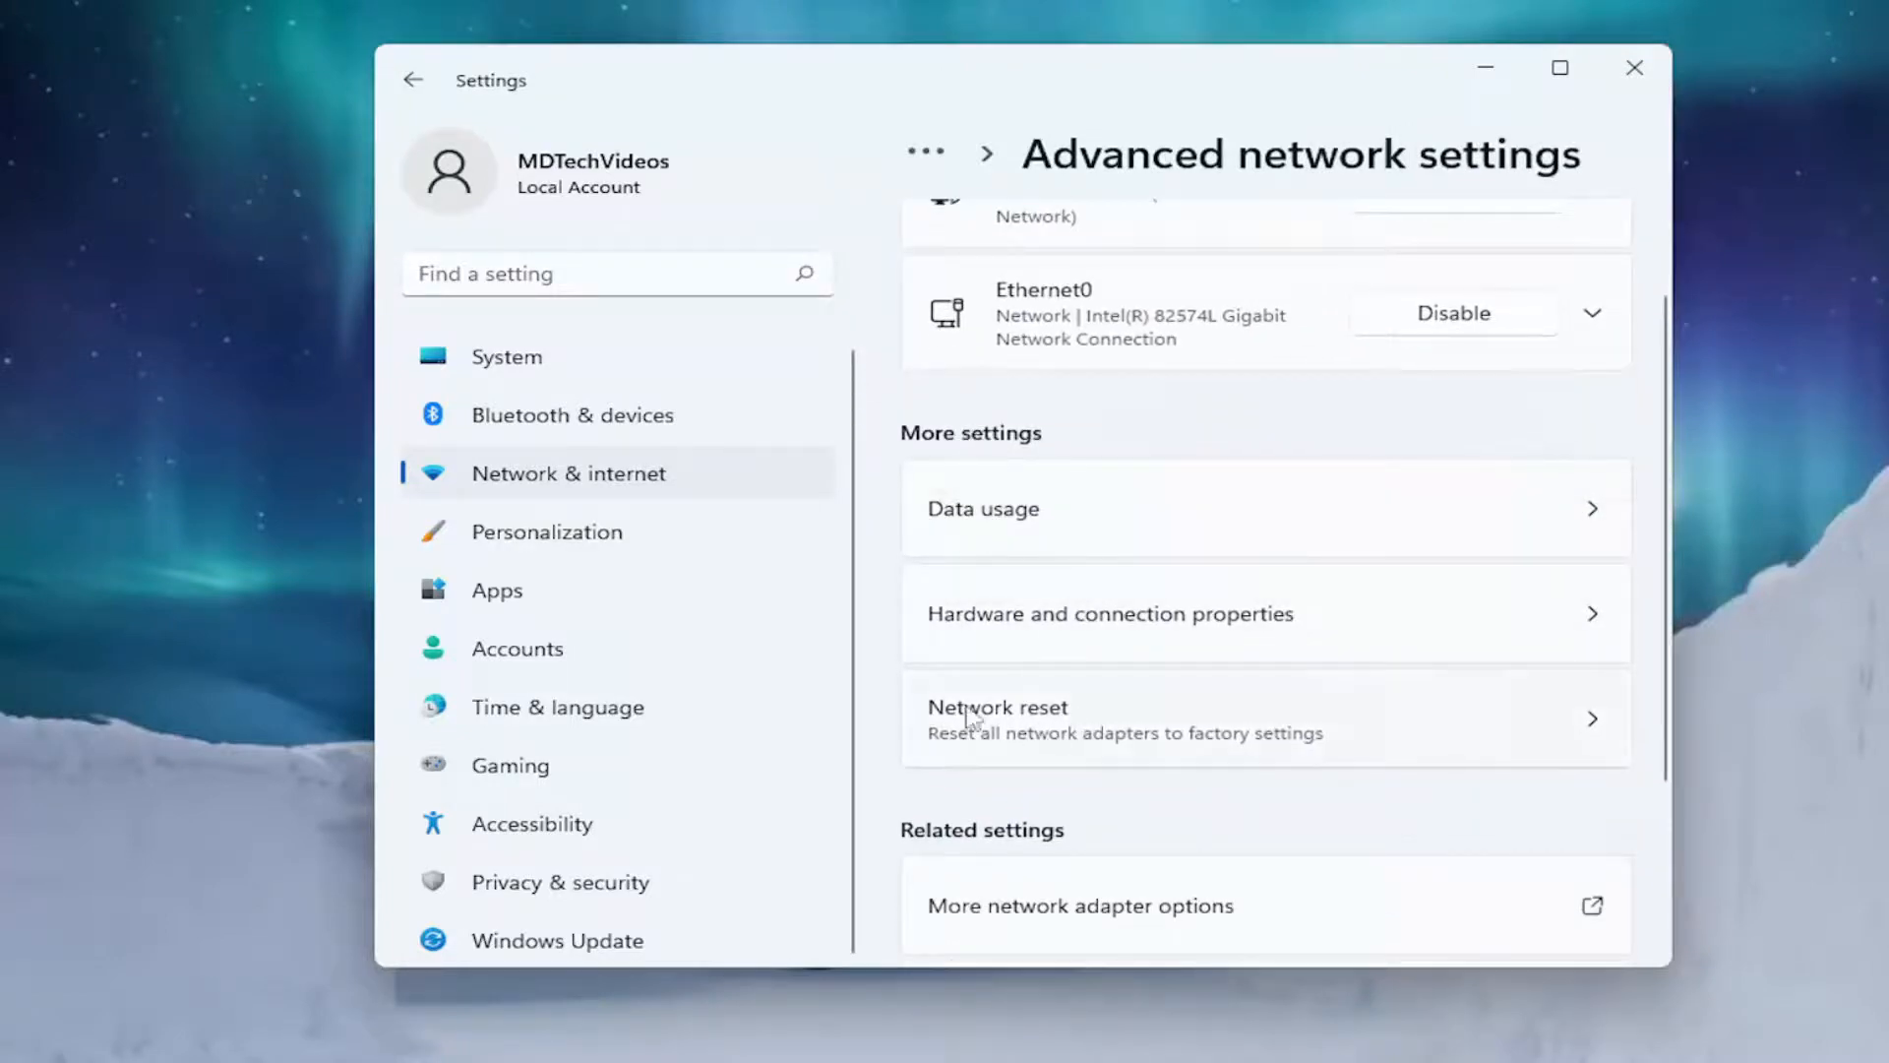
mouse_move(1073, 760)
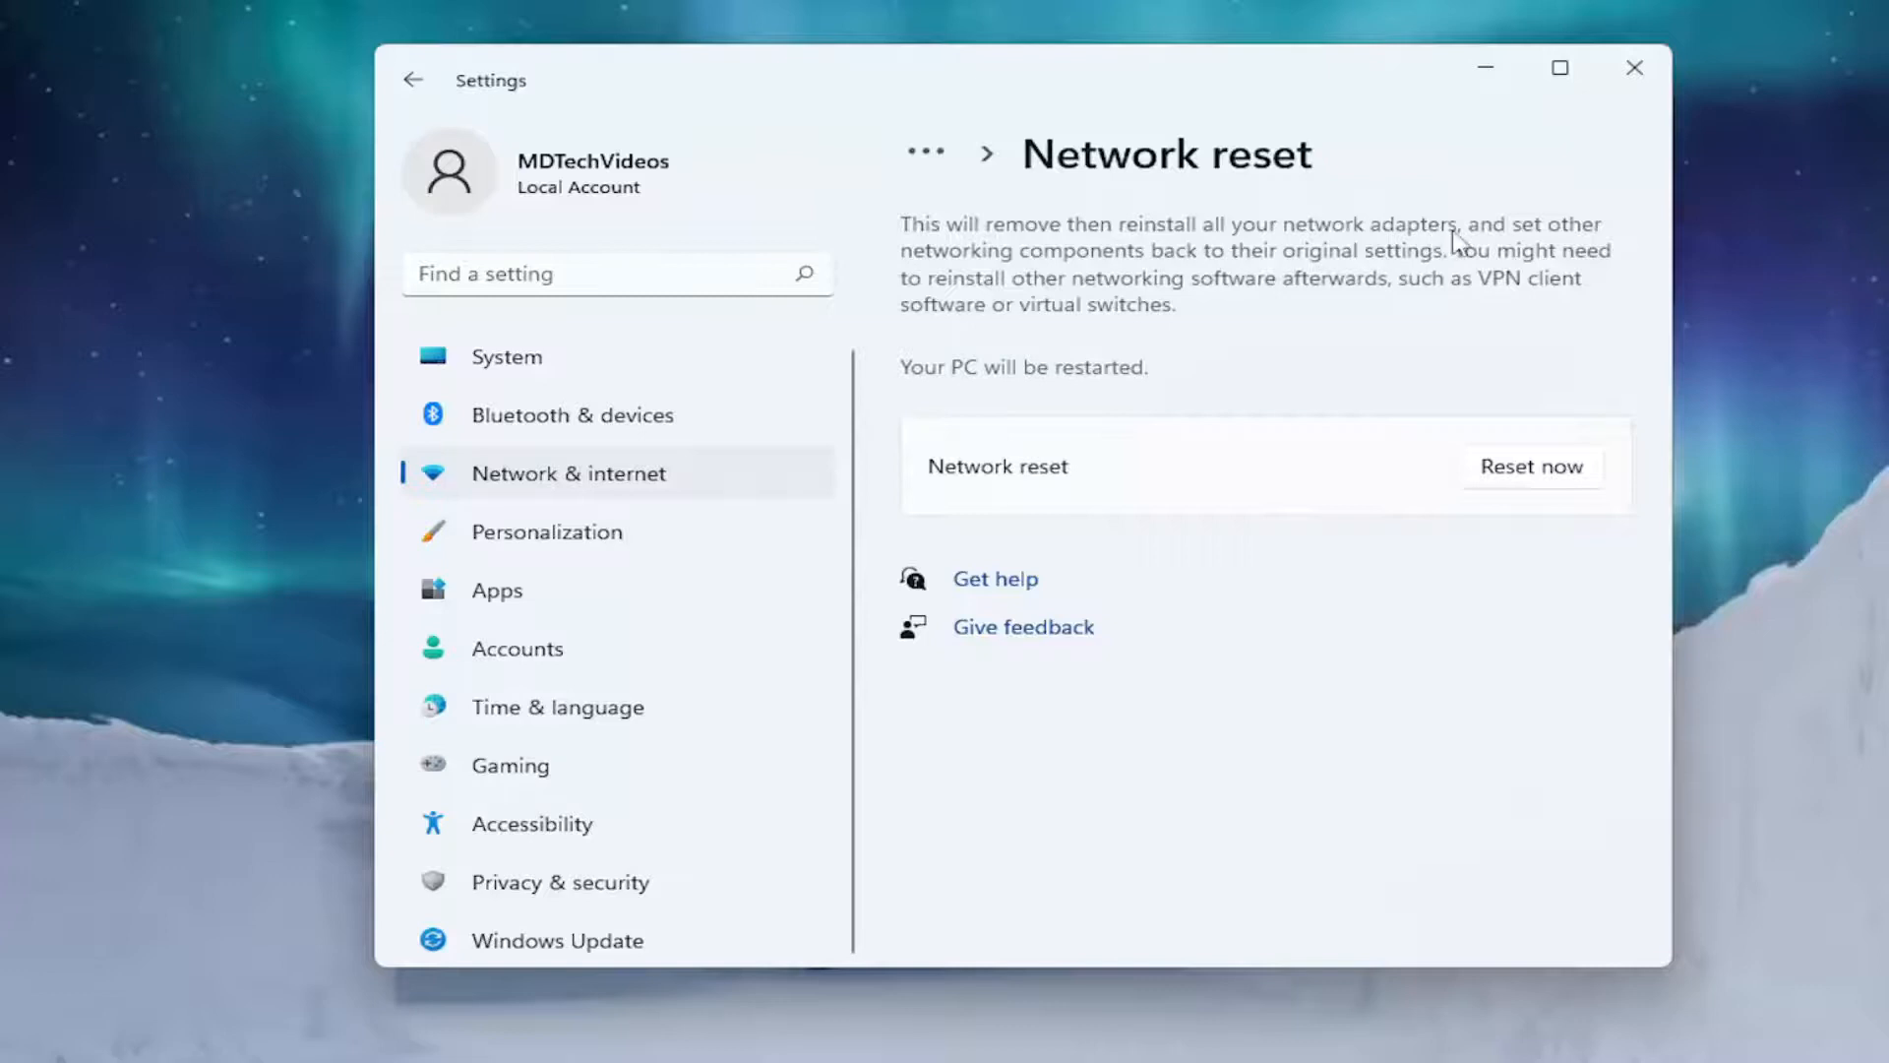
mouse_move(1231, 280)
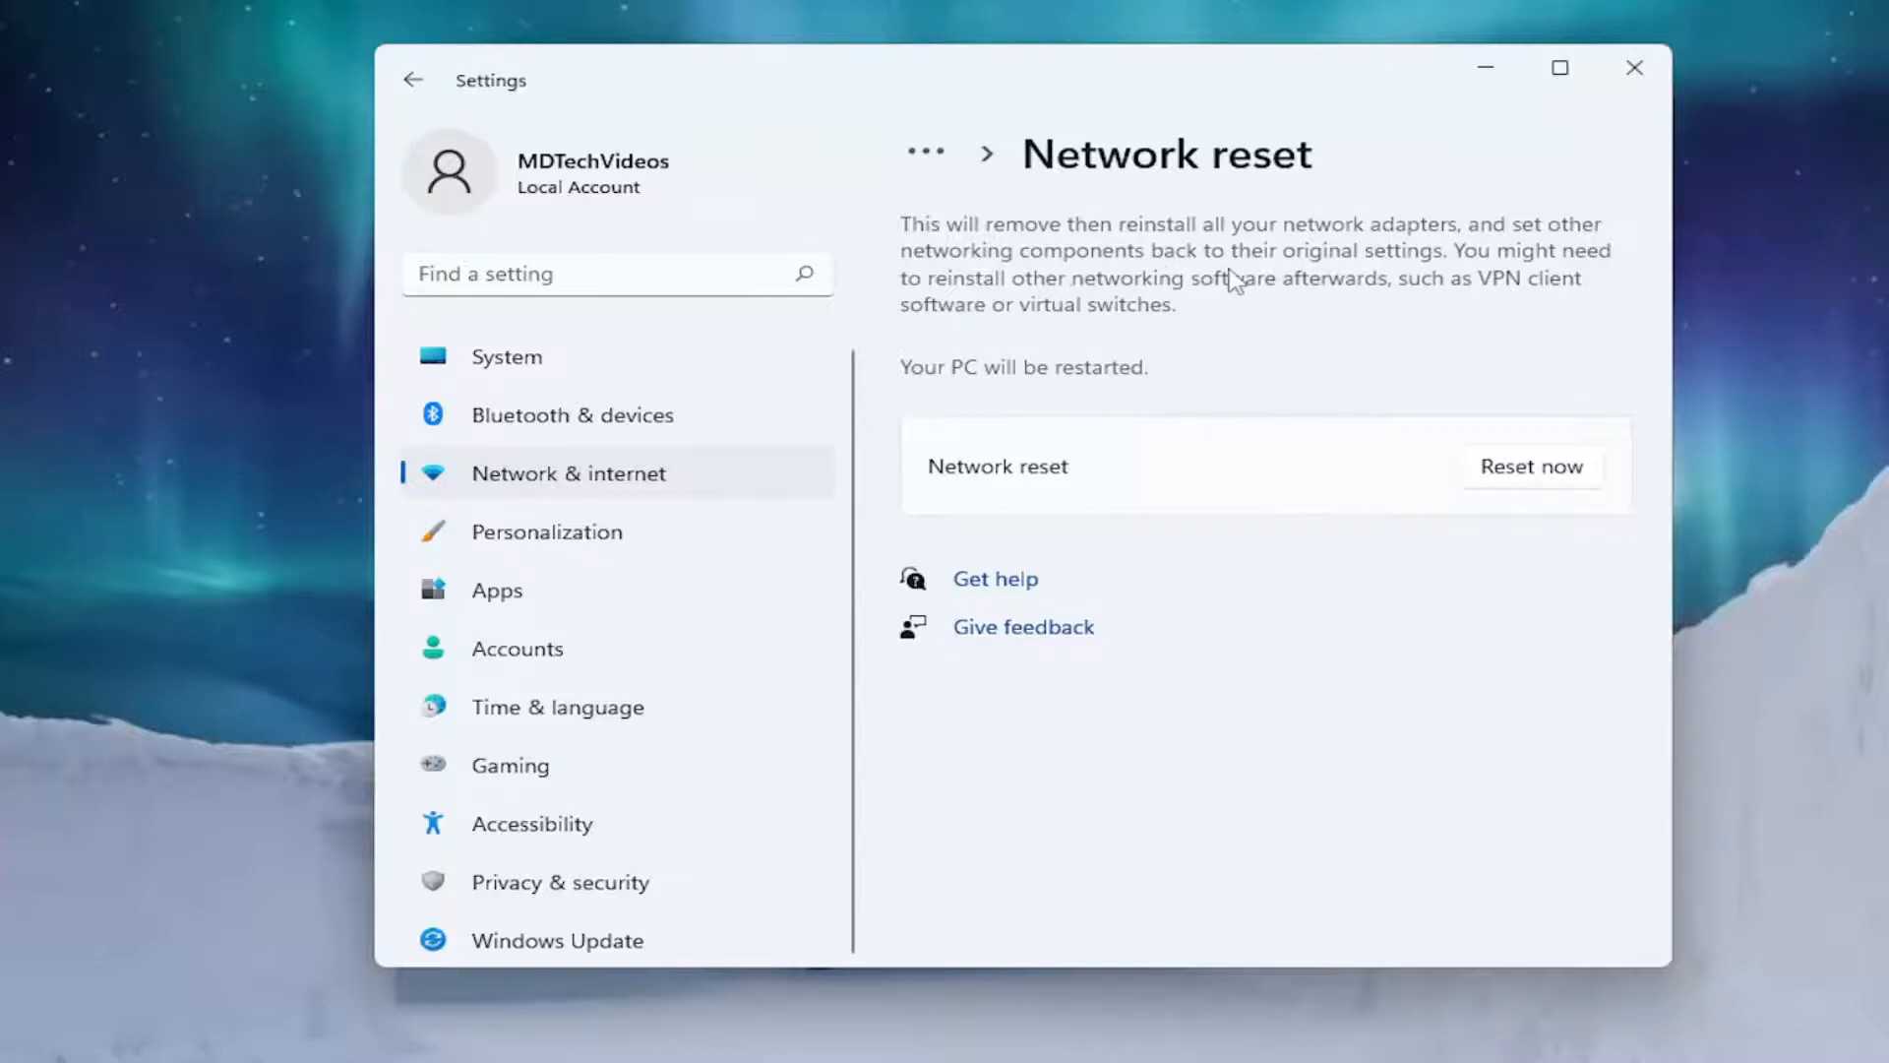
mouse_move(973, 311)
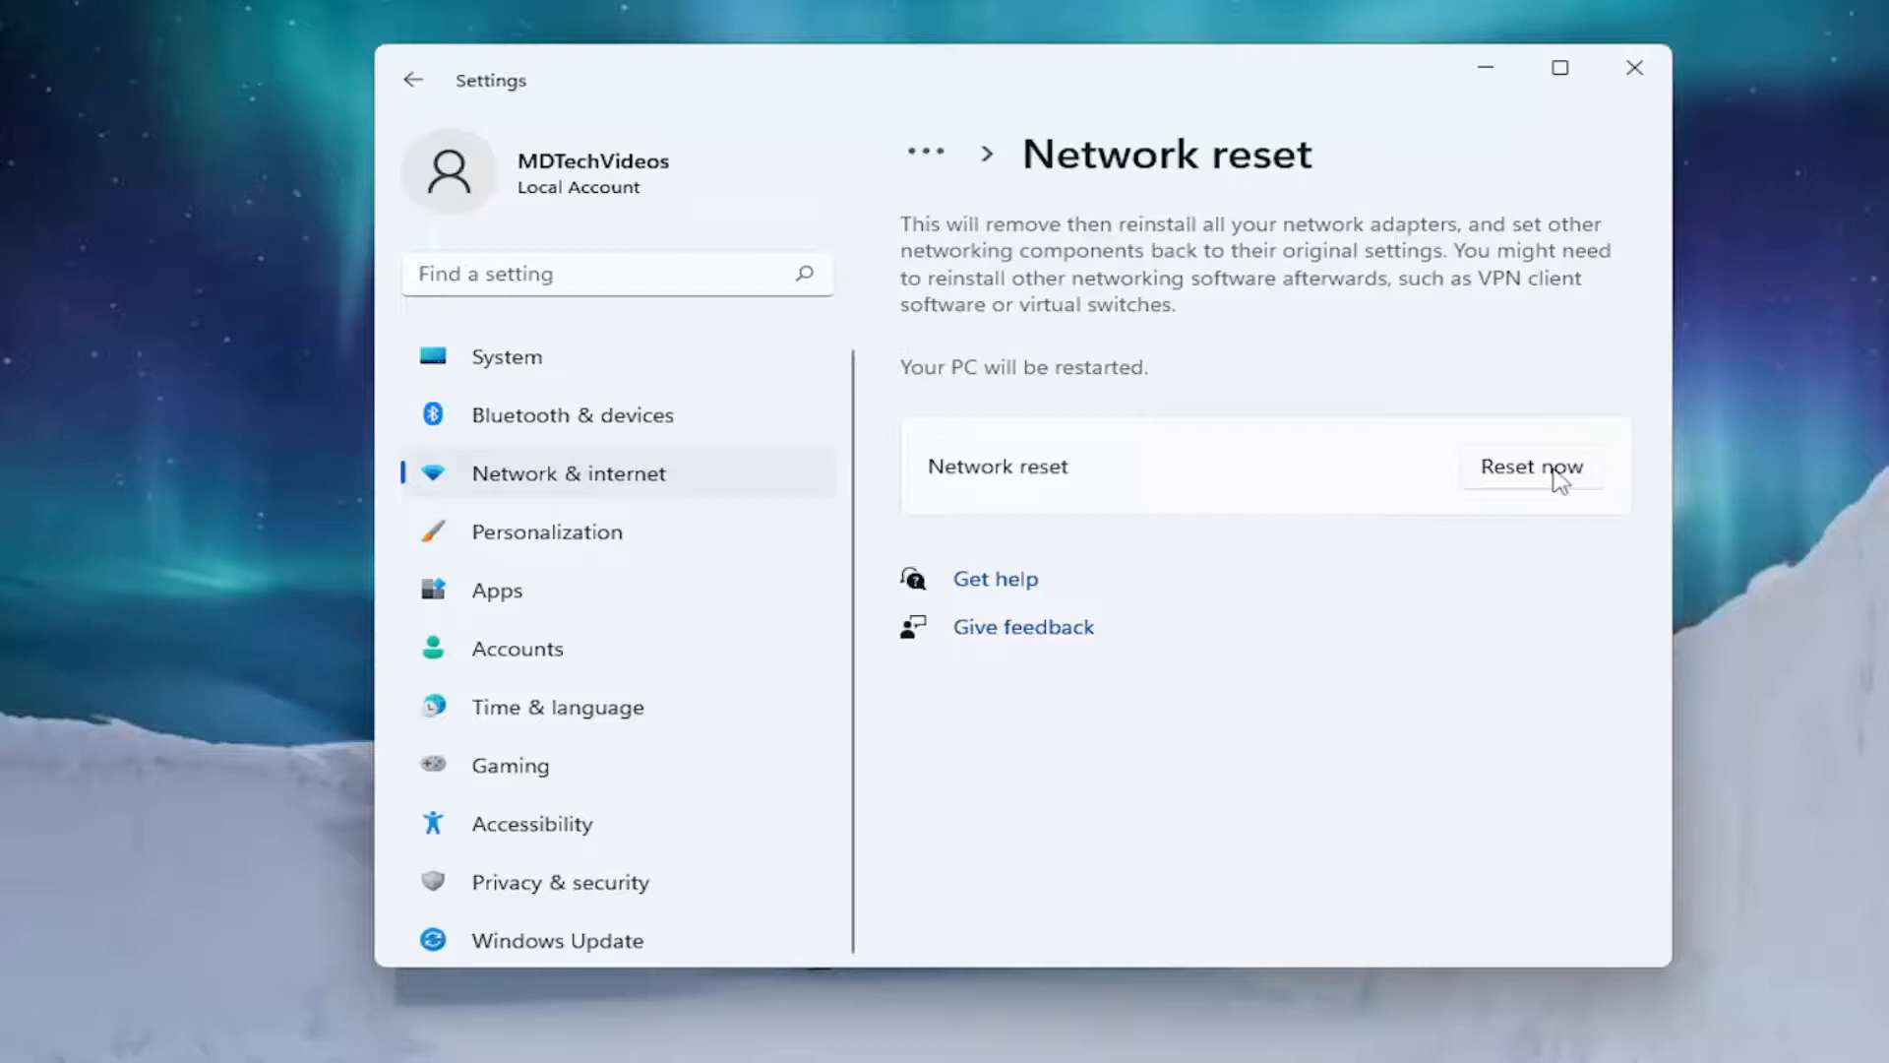
click(1531, 467)
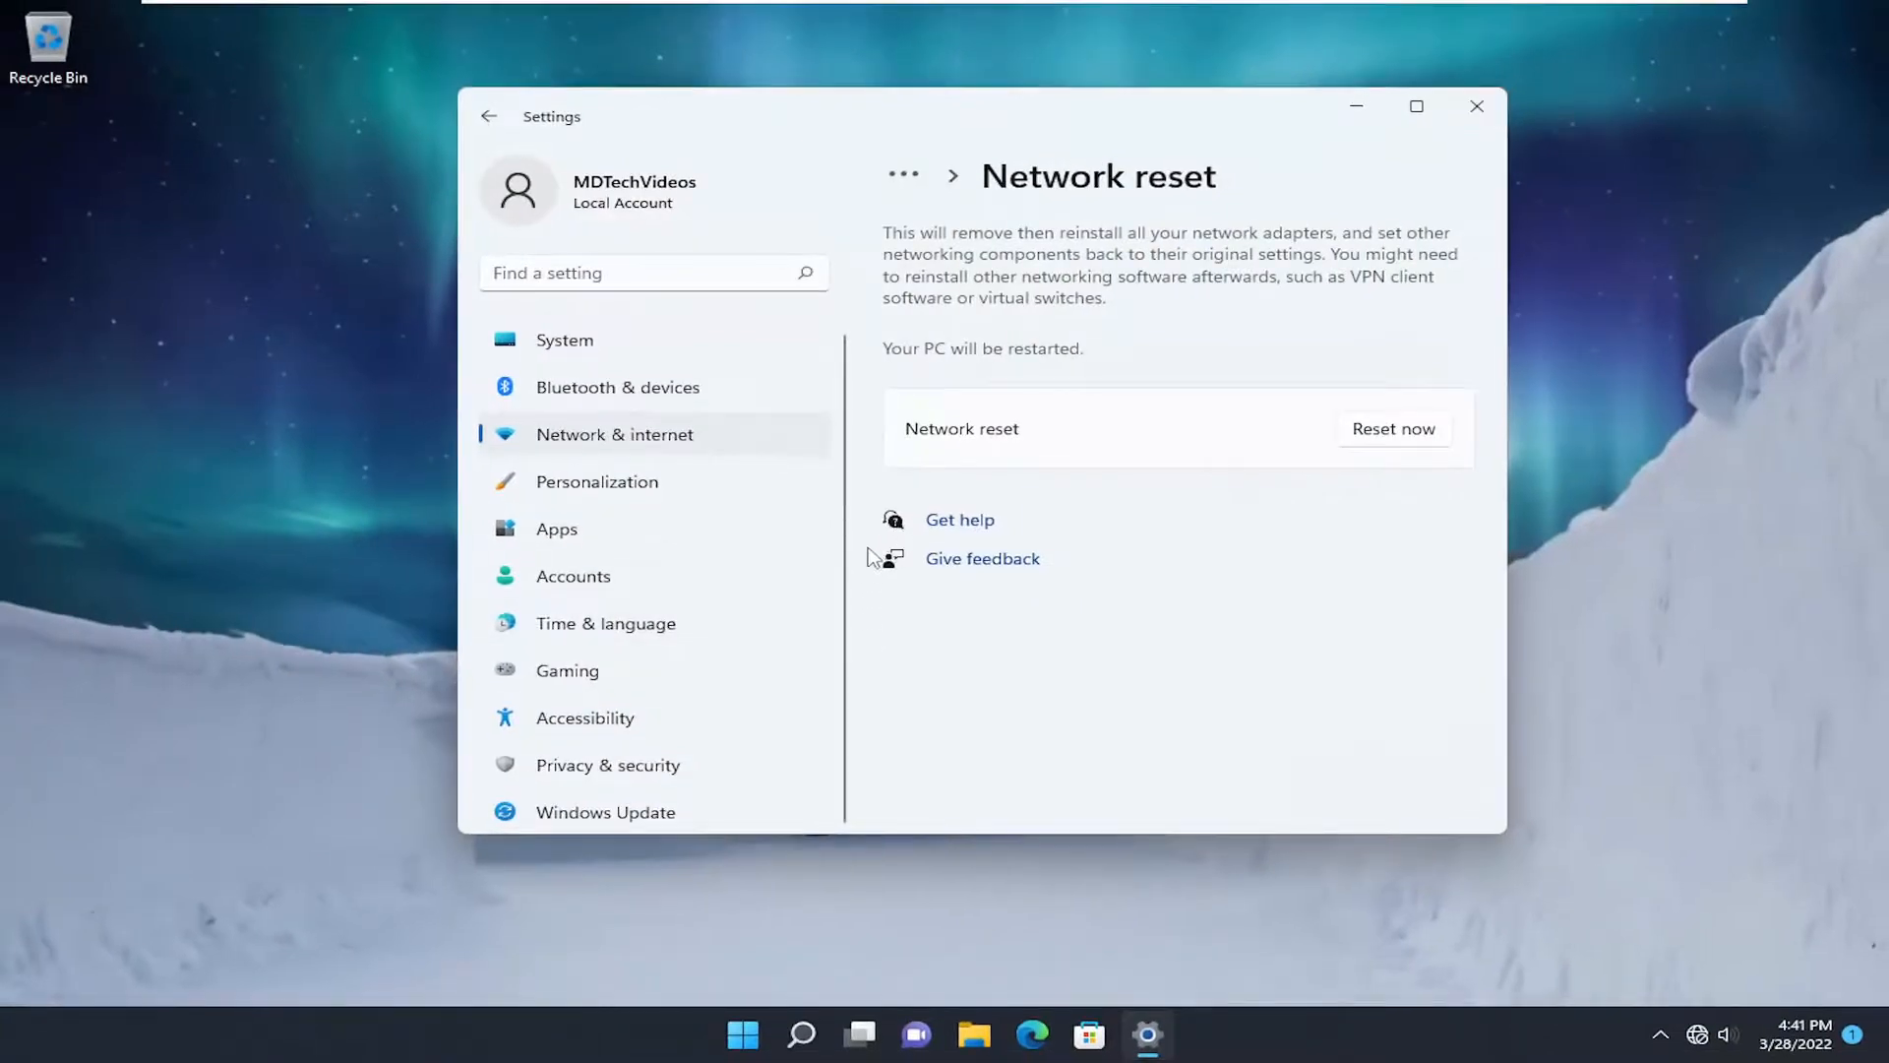
mouse_move(1481, 98)
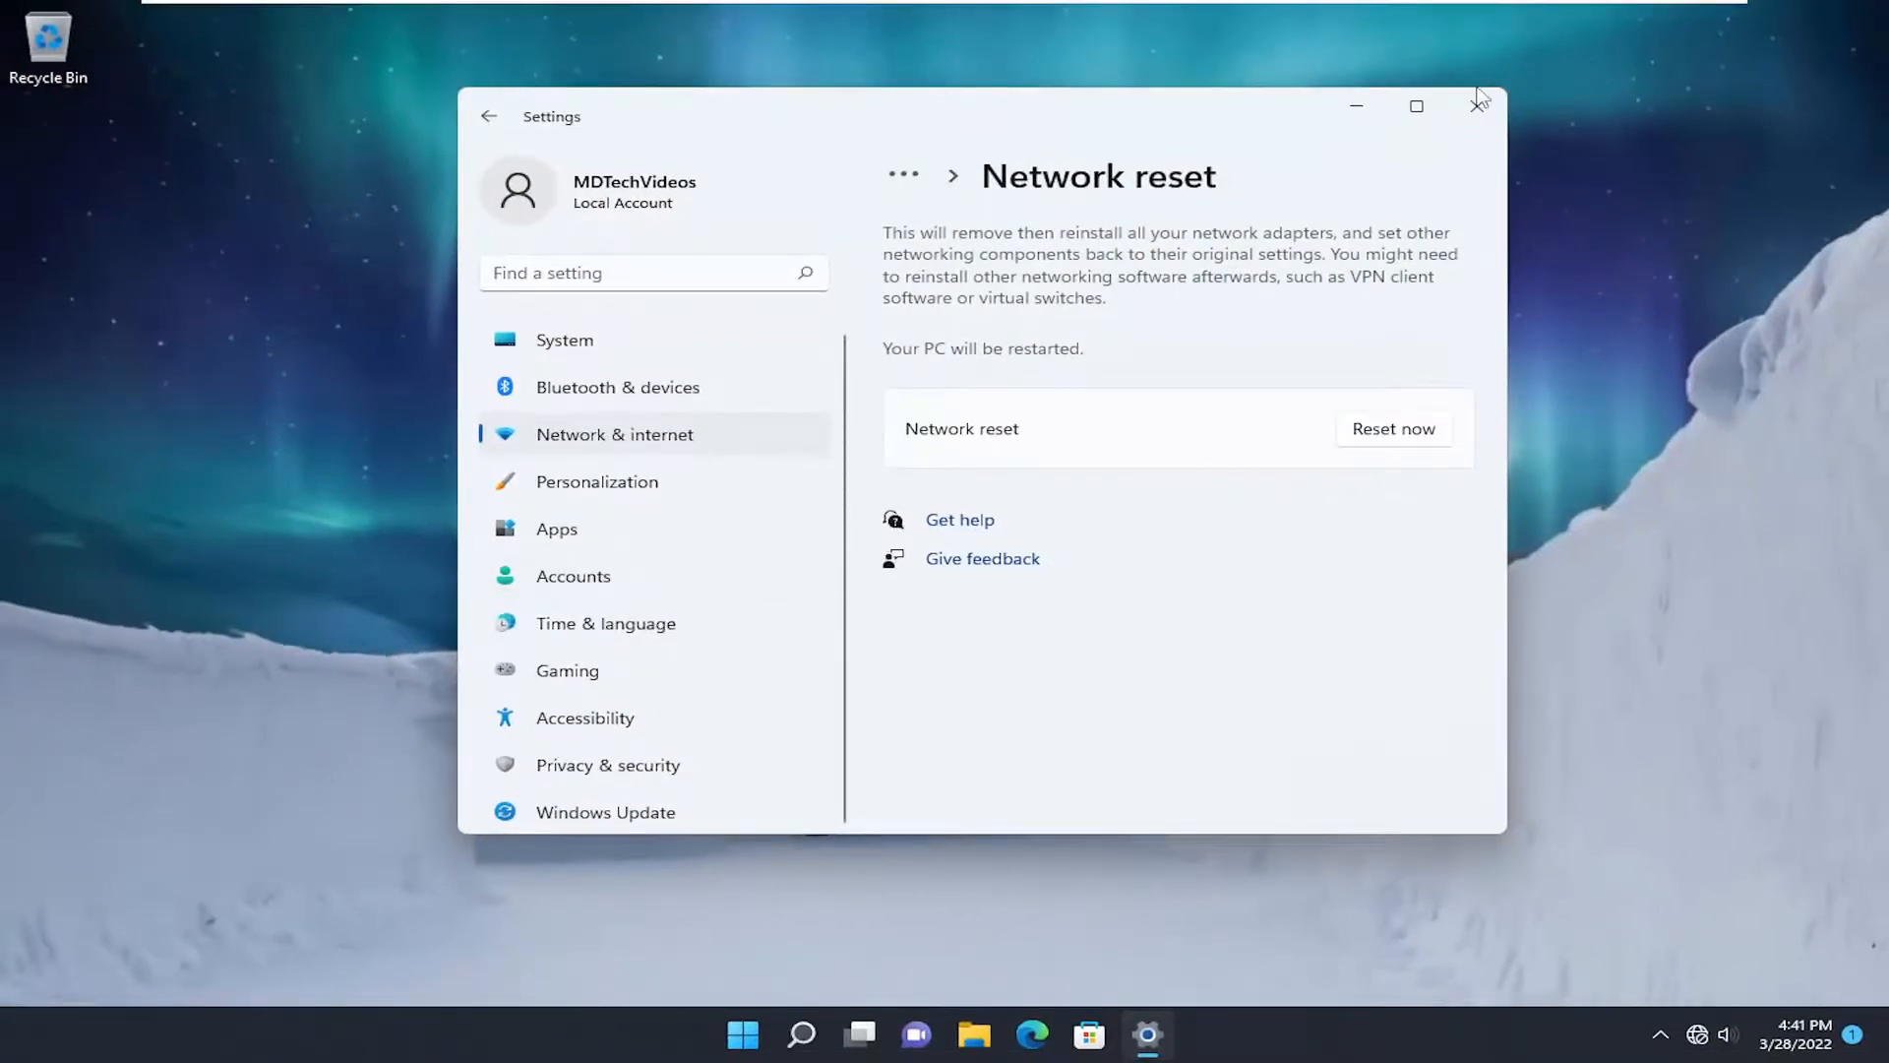